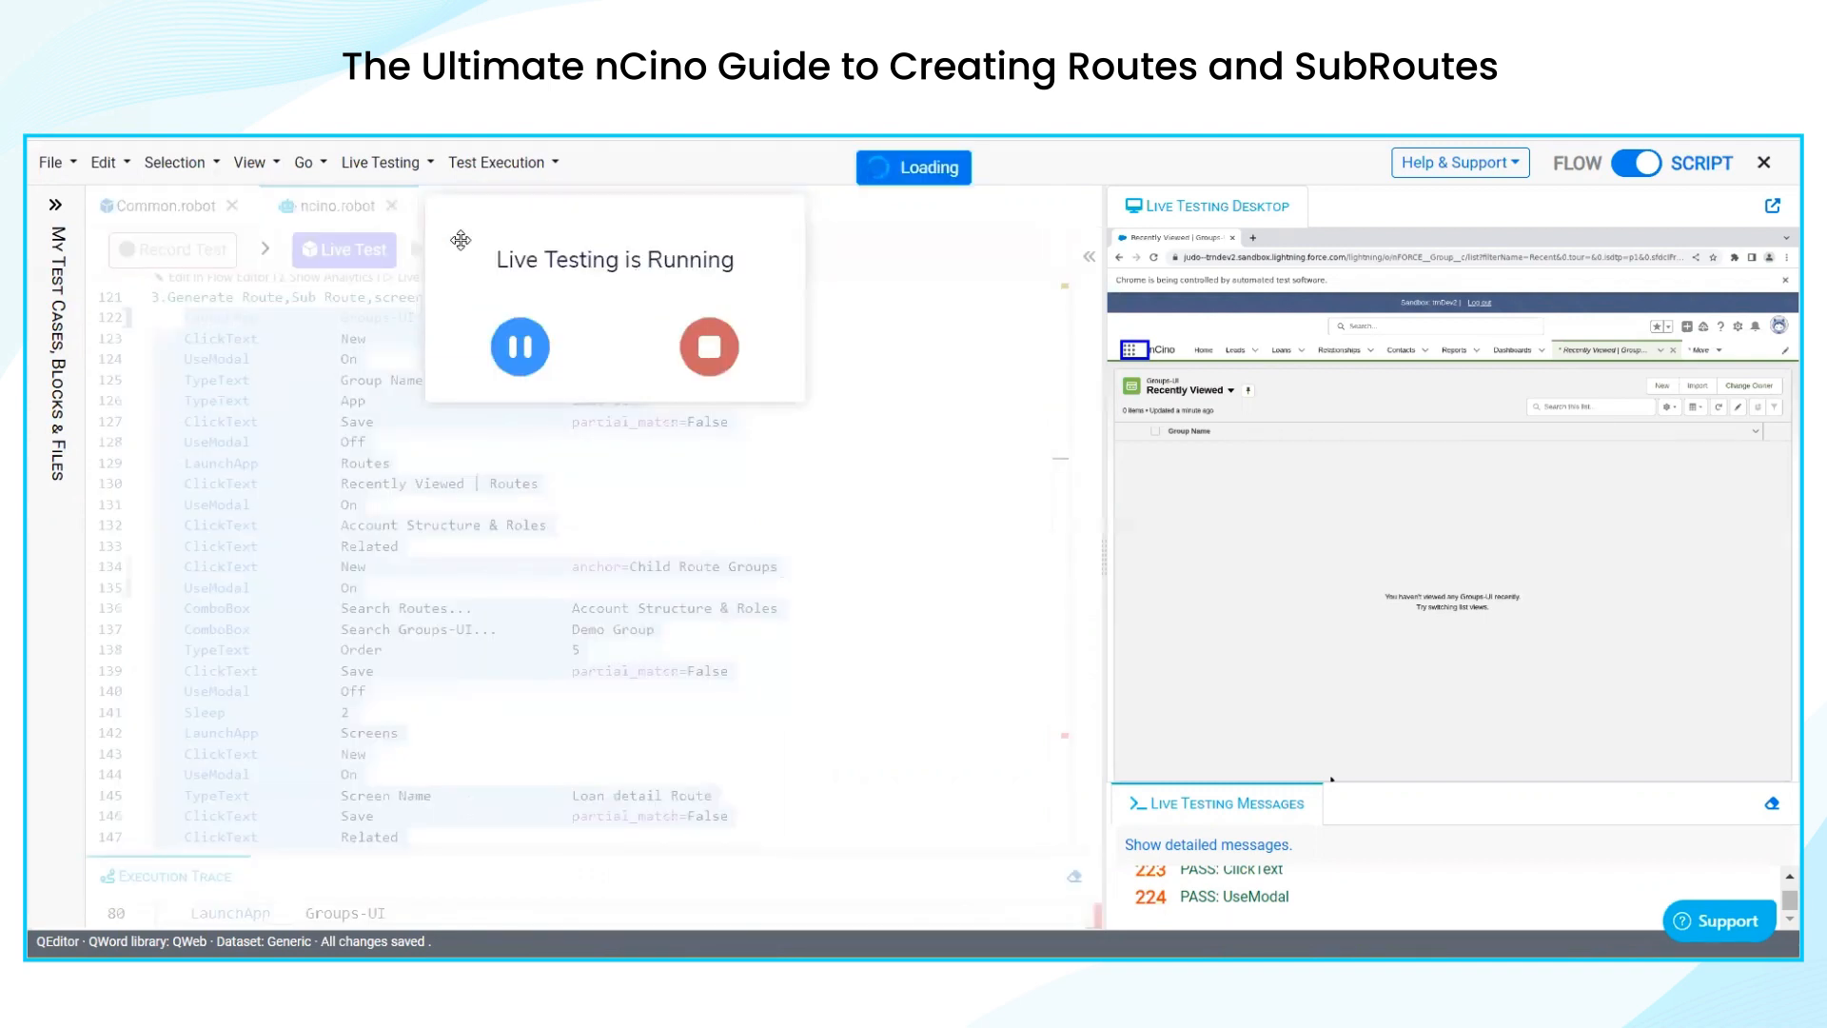
Let the live run launch Groups-UI and create a new group named Demo Group for Demo-UI
{"action": "left_click", "coordinate": [1133, 350]}
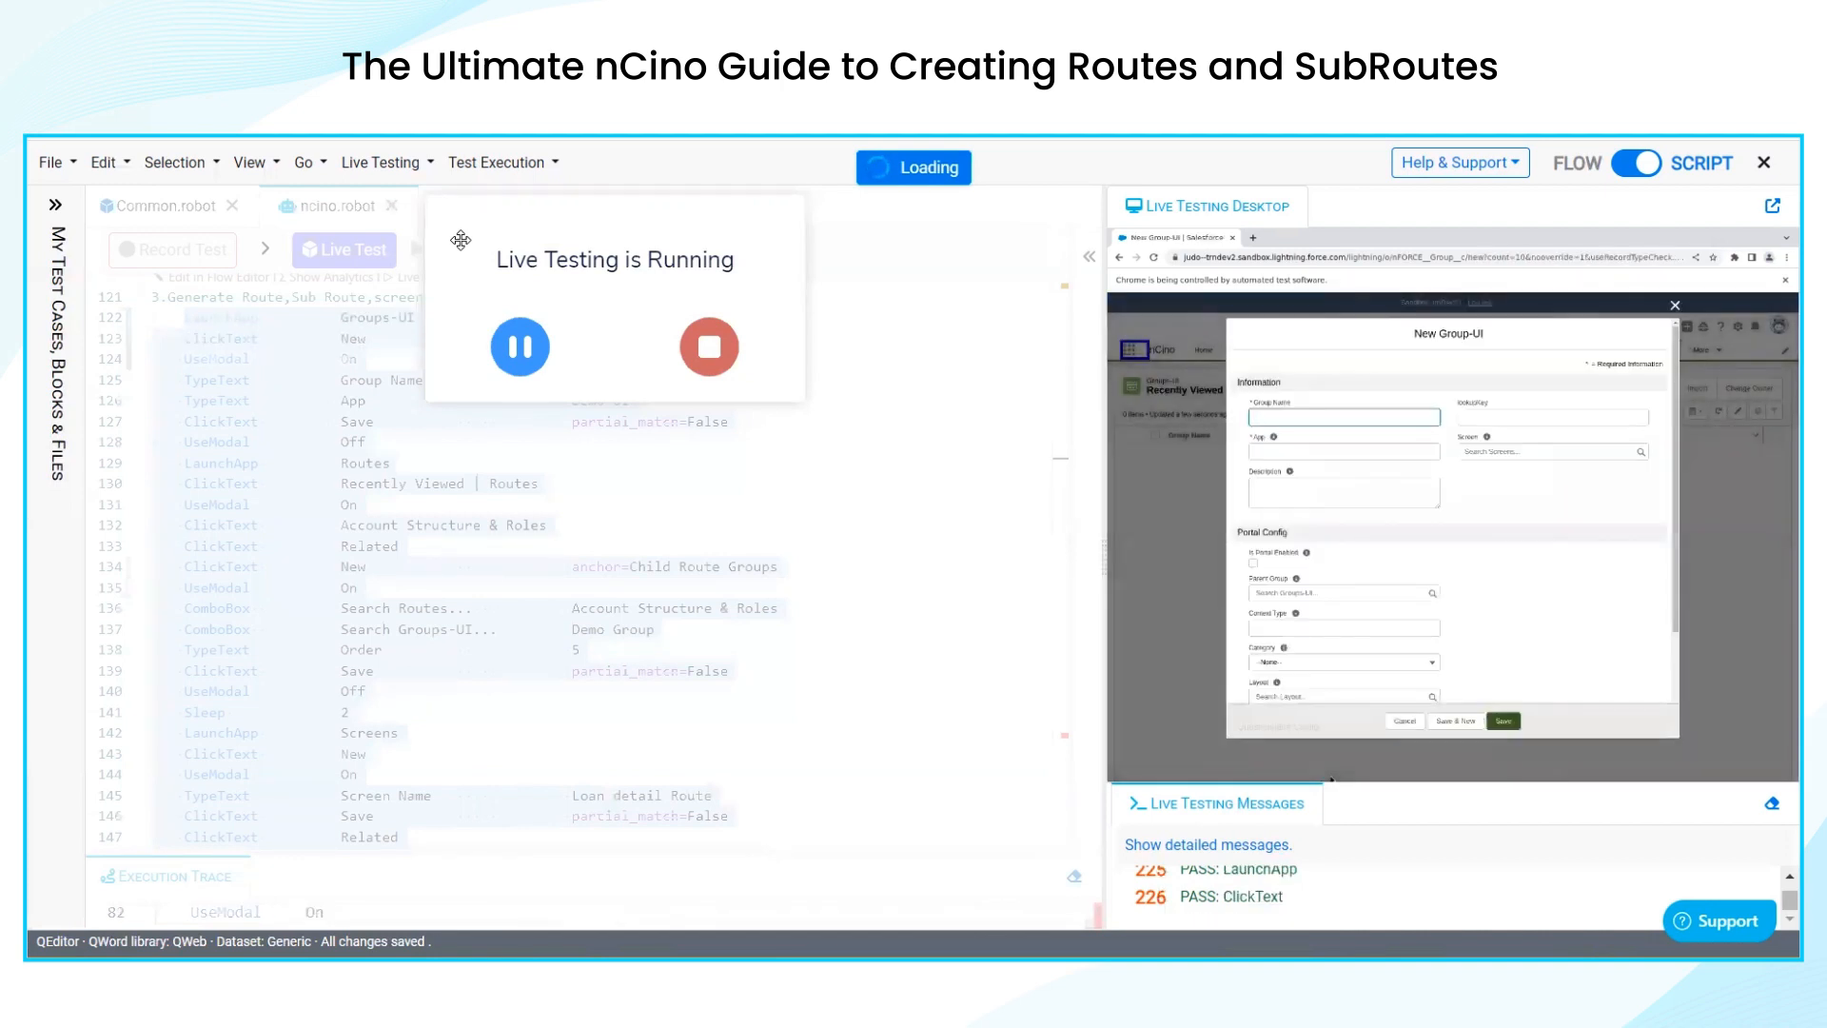
{"action": "type", "text": "Demo Group"}
{"action": "left_click", "coordinate": [1344, 451]}
{"action": "type", "text": "Demo UI"}
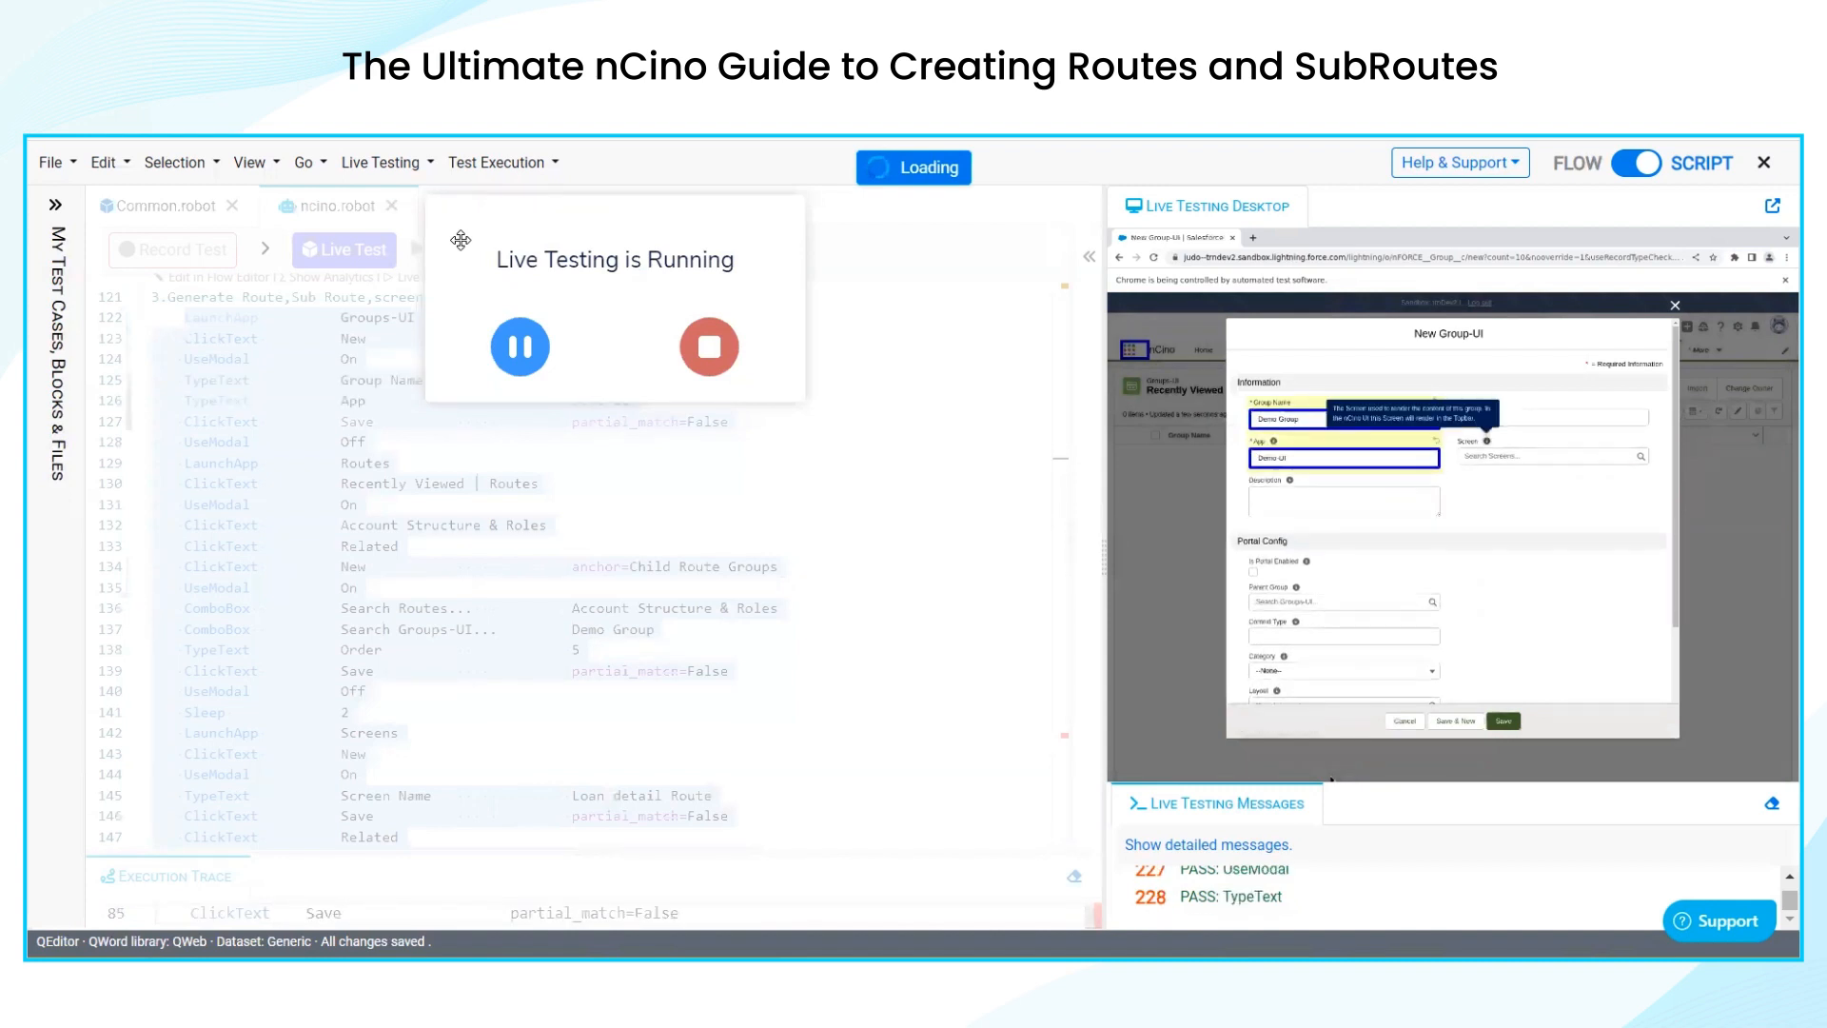
{"action": "left_click", "coordinate": [1503, 720]}
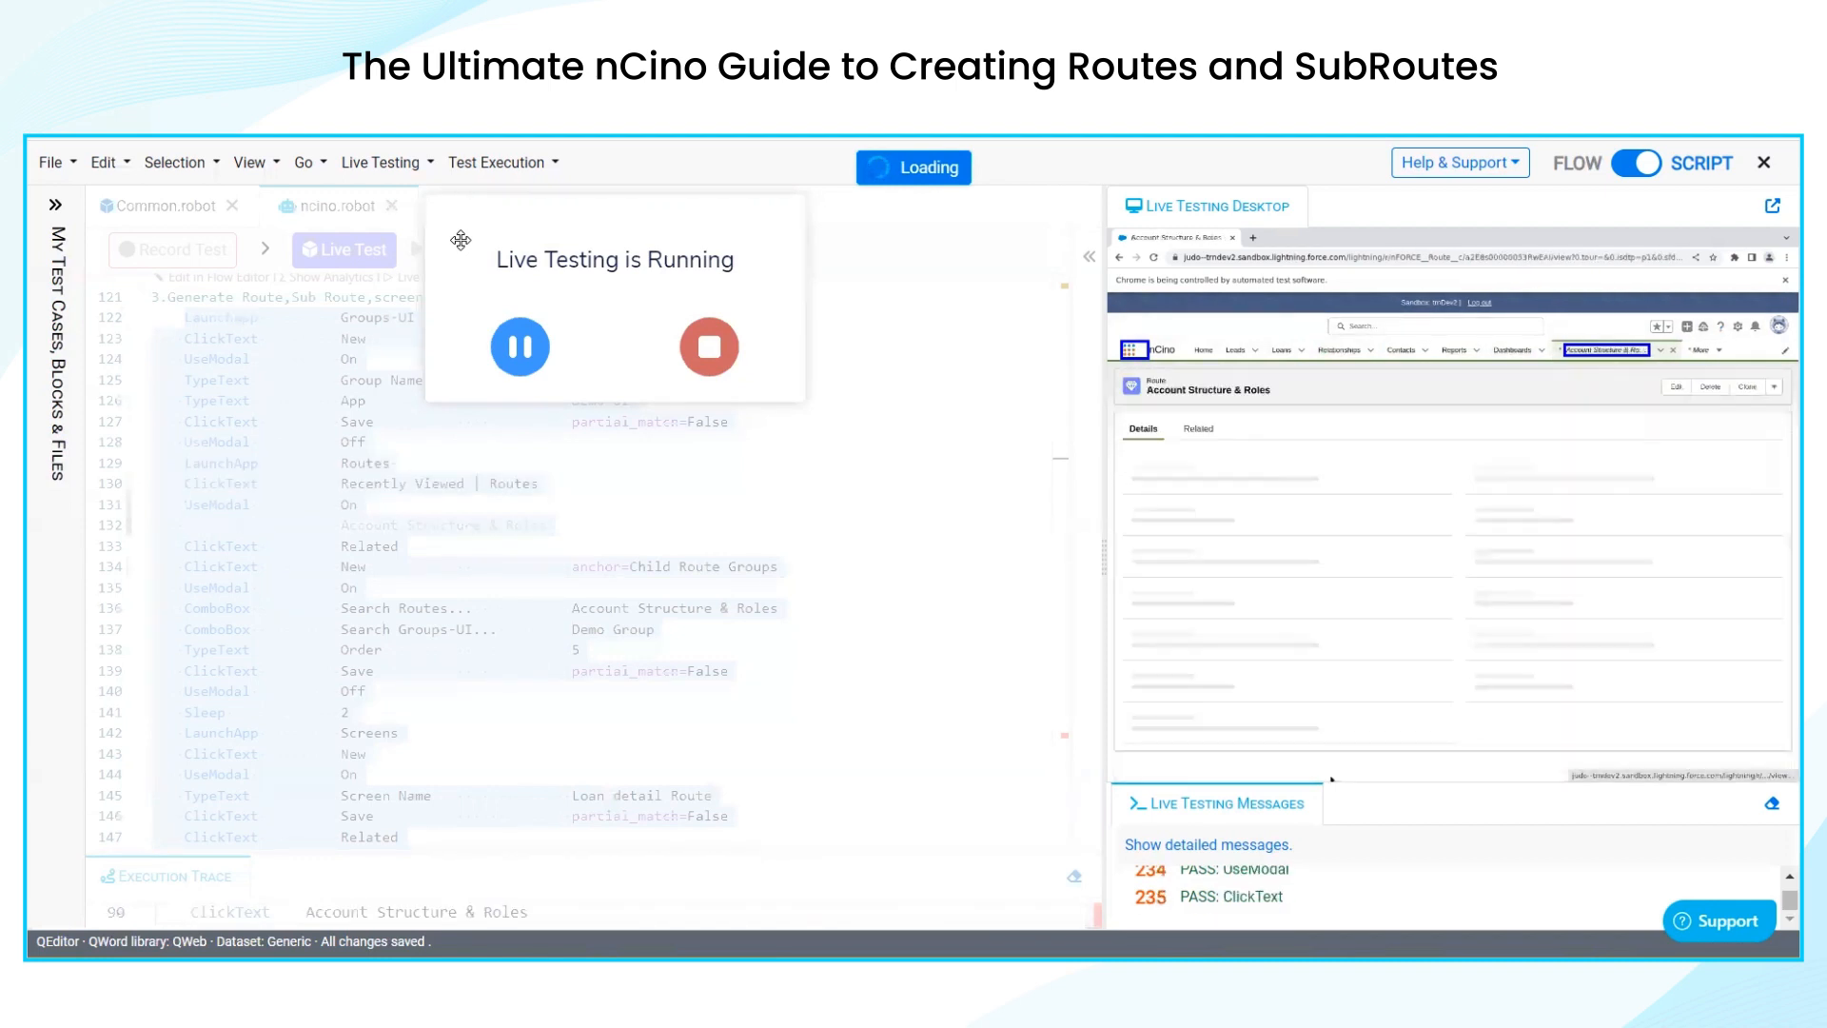
Let the run fill the new Route Group form until LaunchApp Screens fails with a bug report
{"action": "left_click", "coordinate": [1199, 428]}
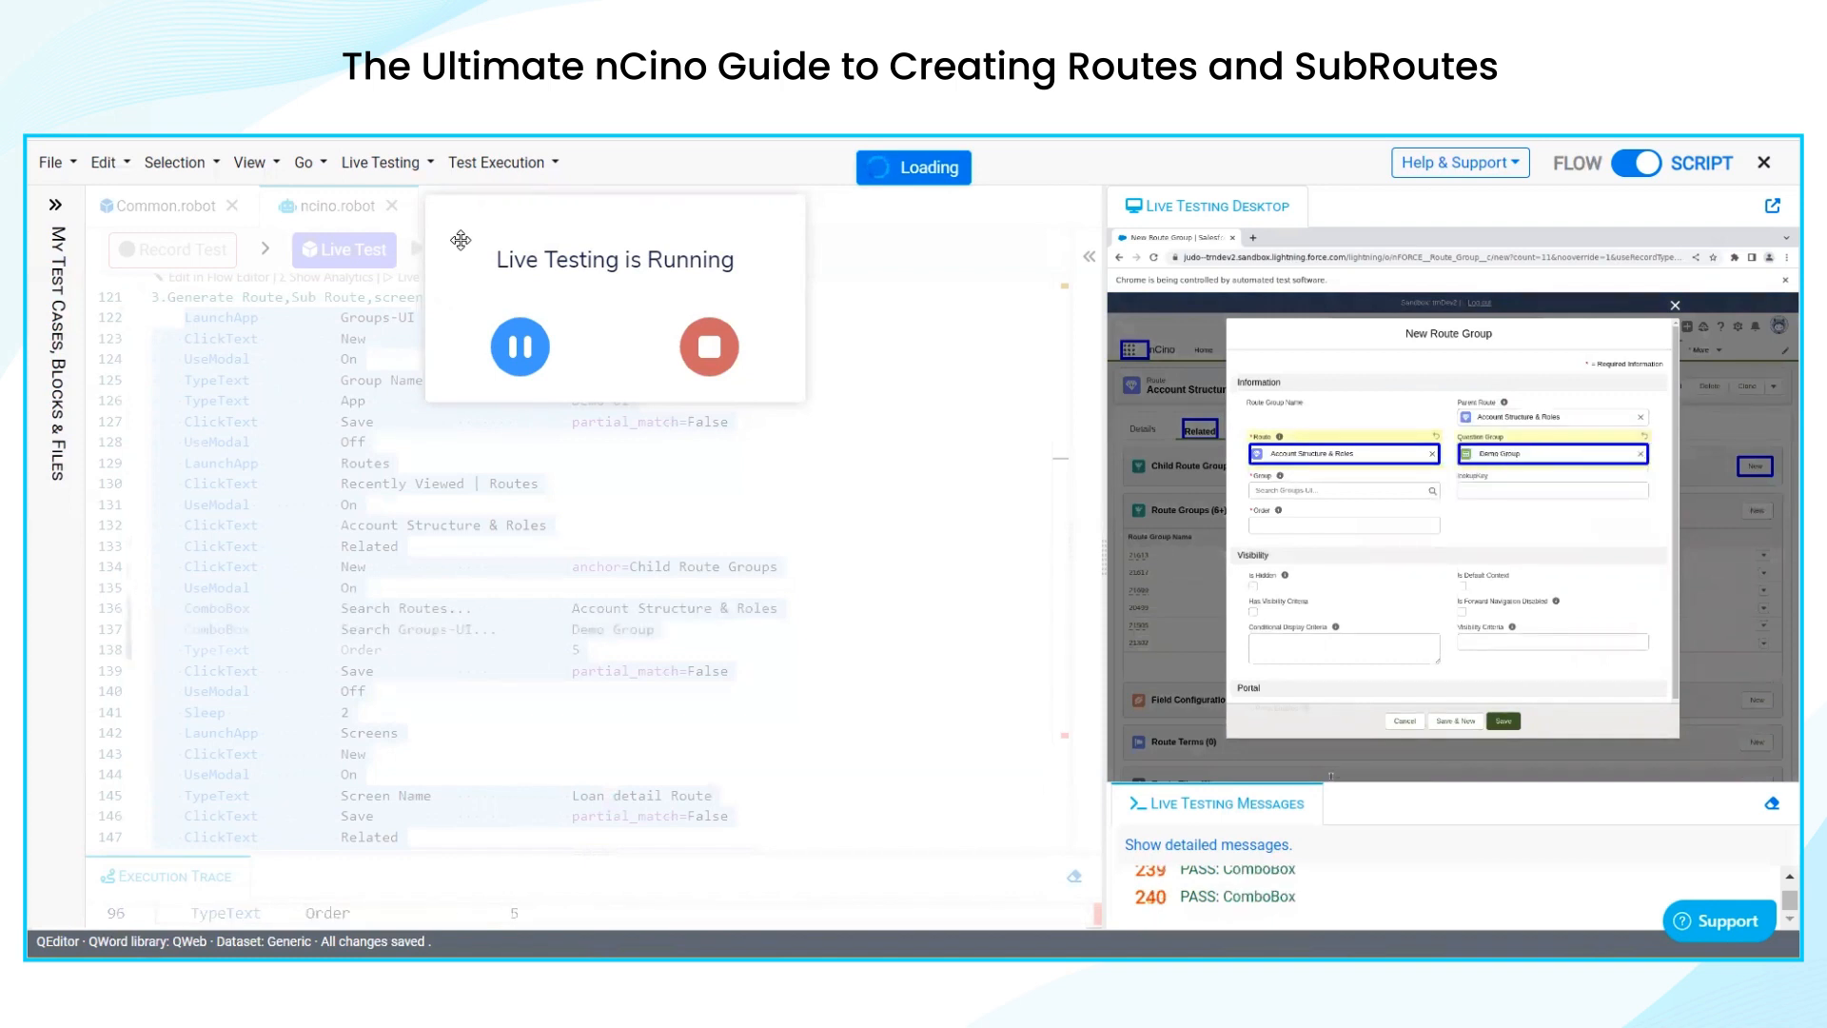
{"action": "left_click", "coordinate": [1504, 719]}
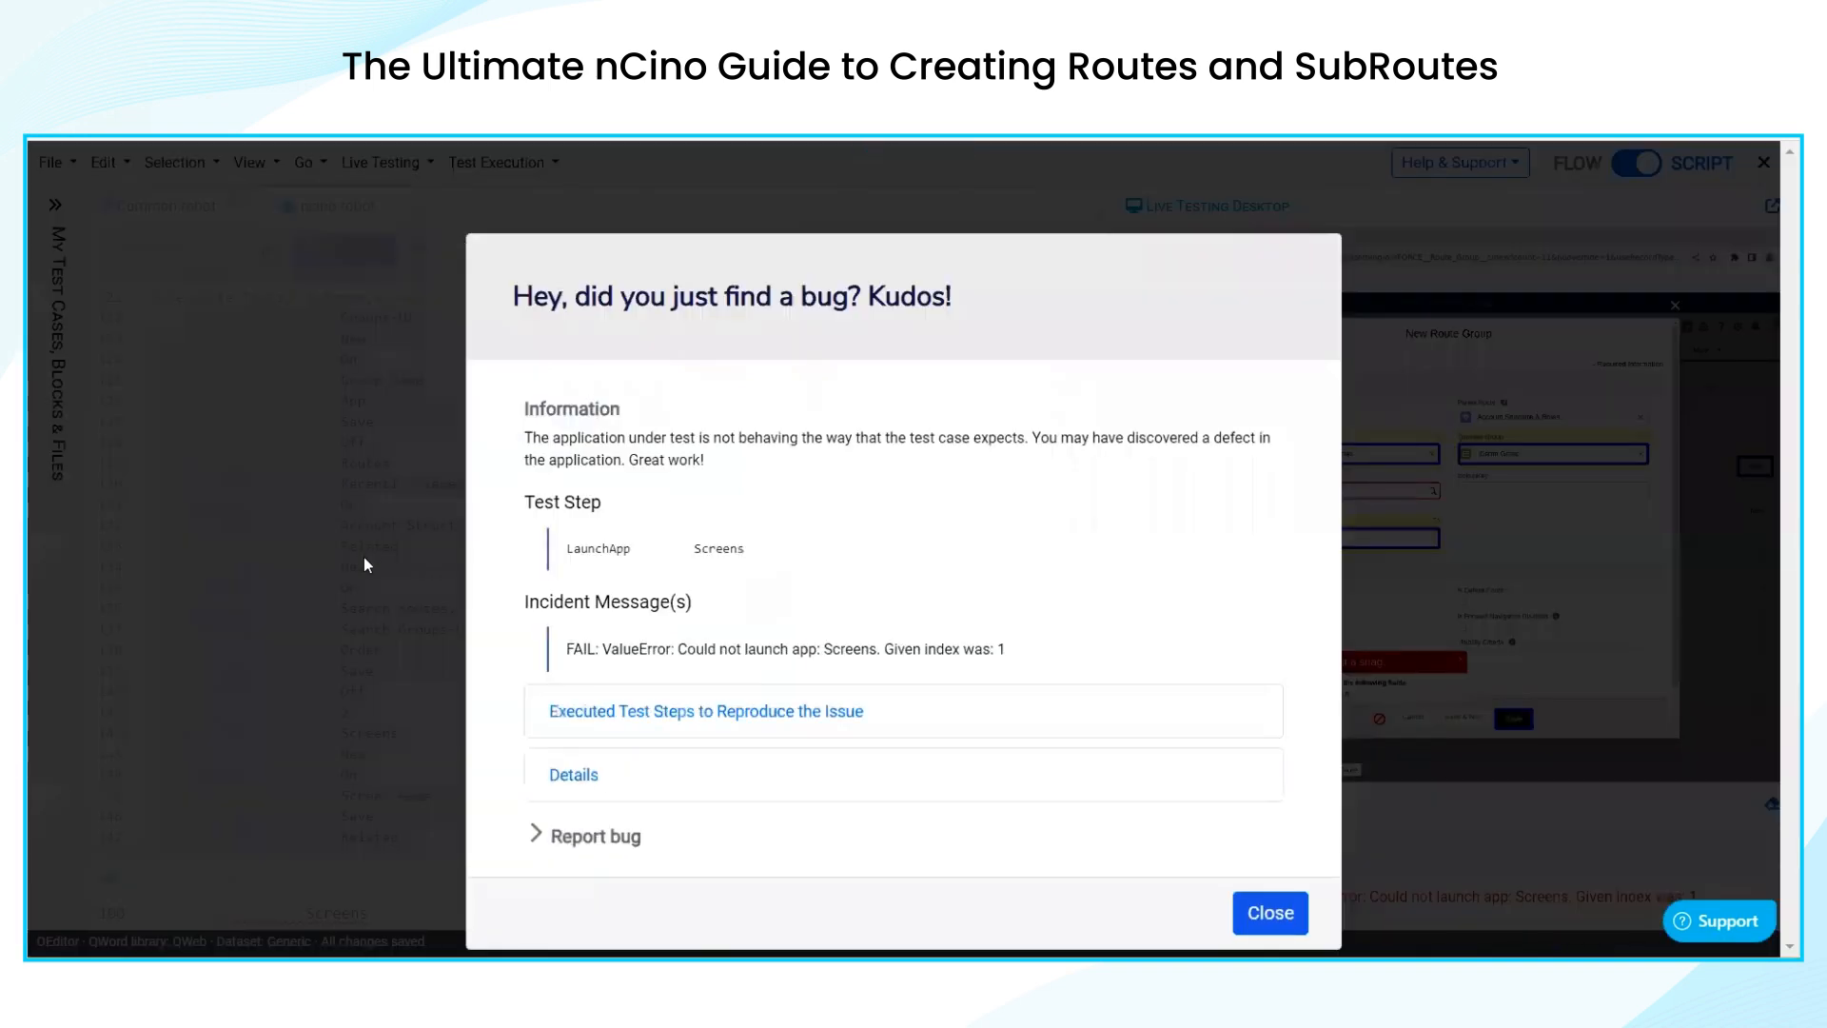
Dismiss the failure report, pick Demo Group in the Group lookup, save the child route group and stop the run
{"action": "left_click", "coordinate": [1270, 914]}
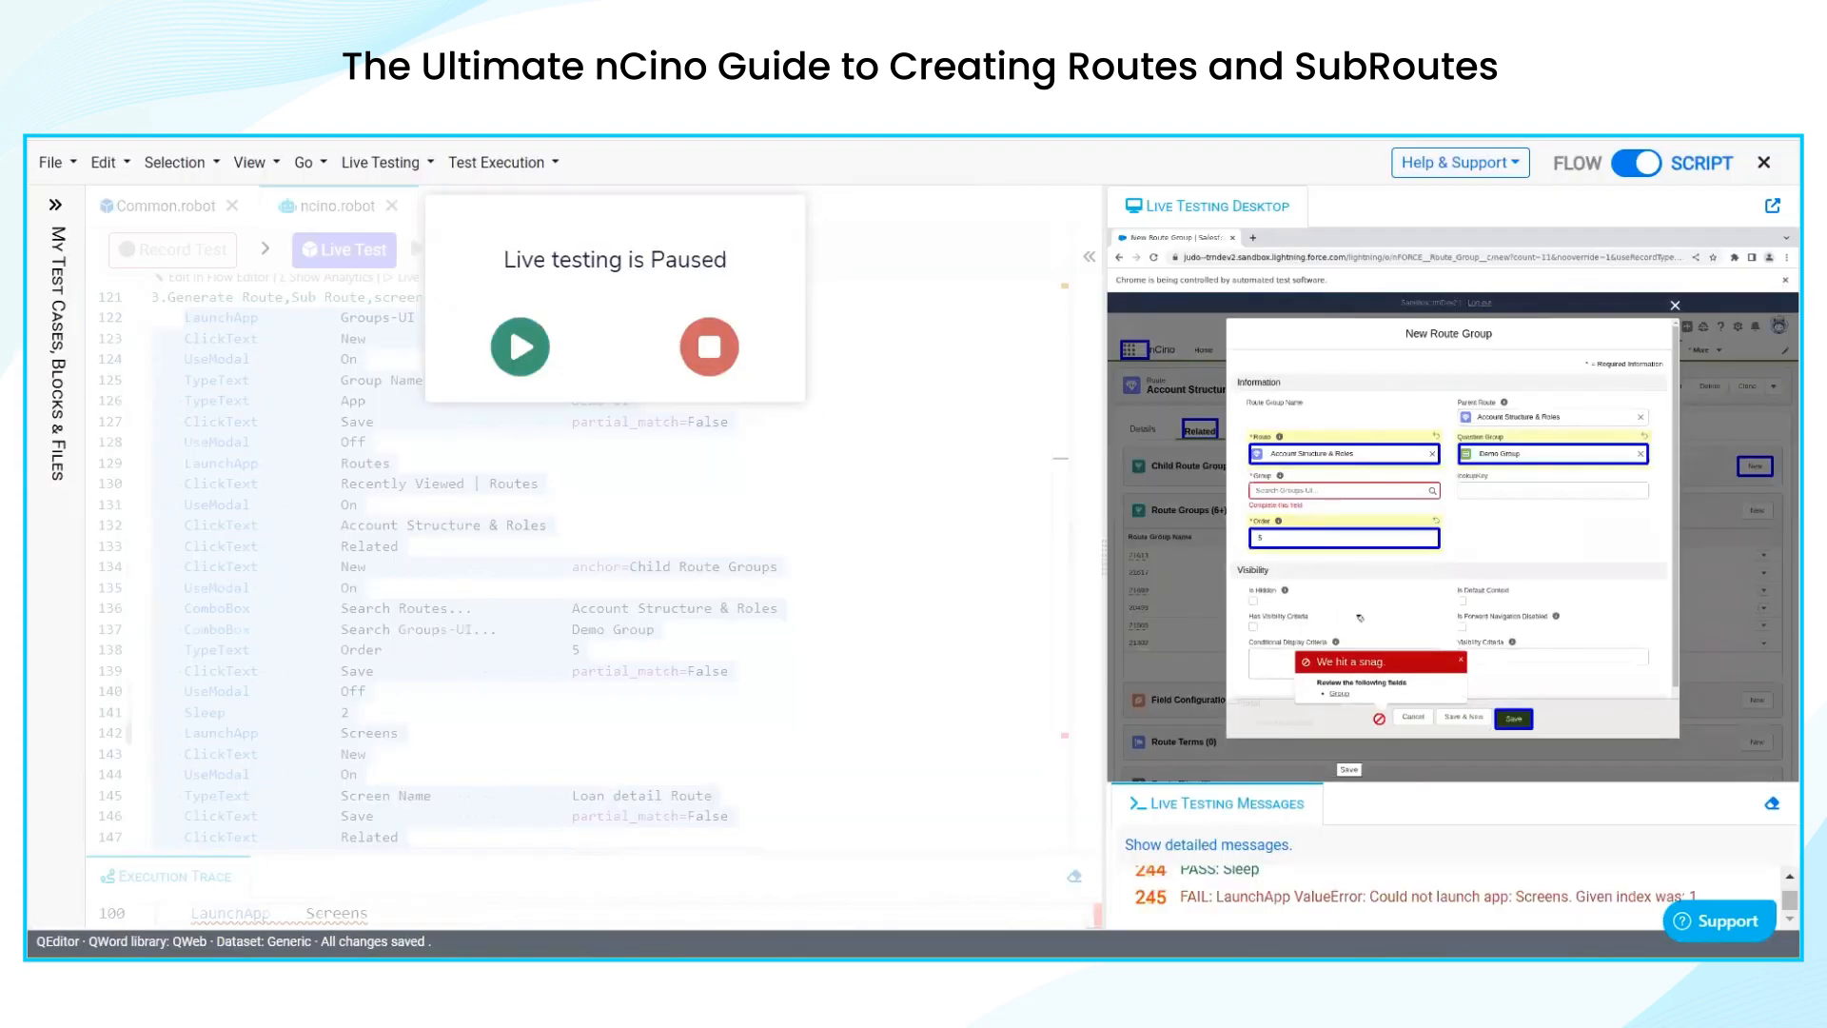
{"action": "left_click", "coordinate": [1340, 491]}
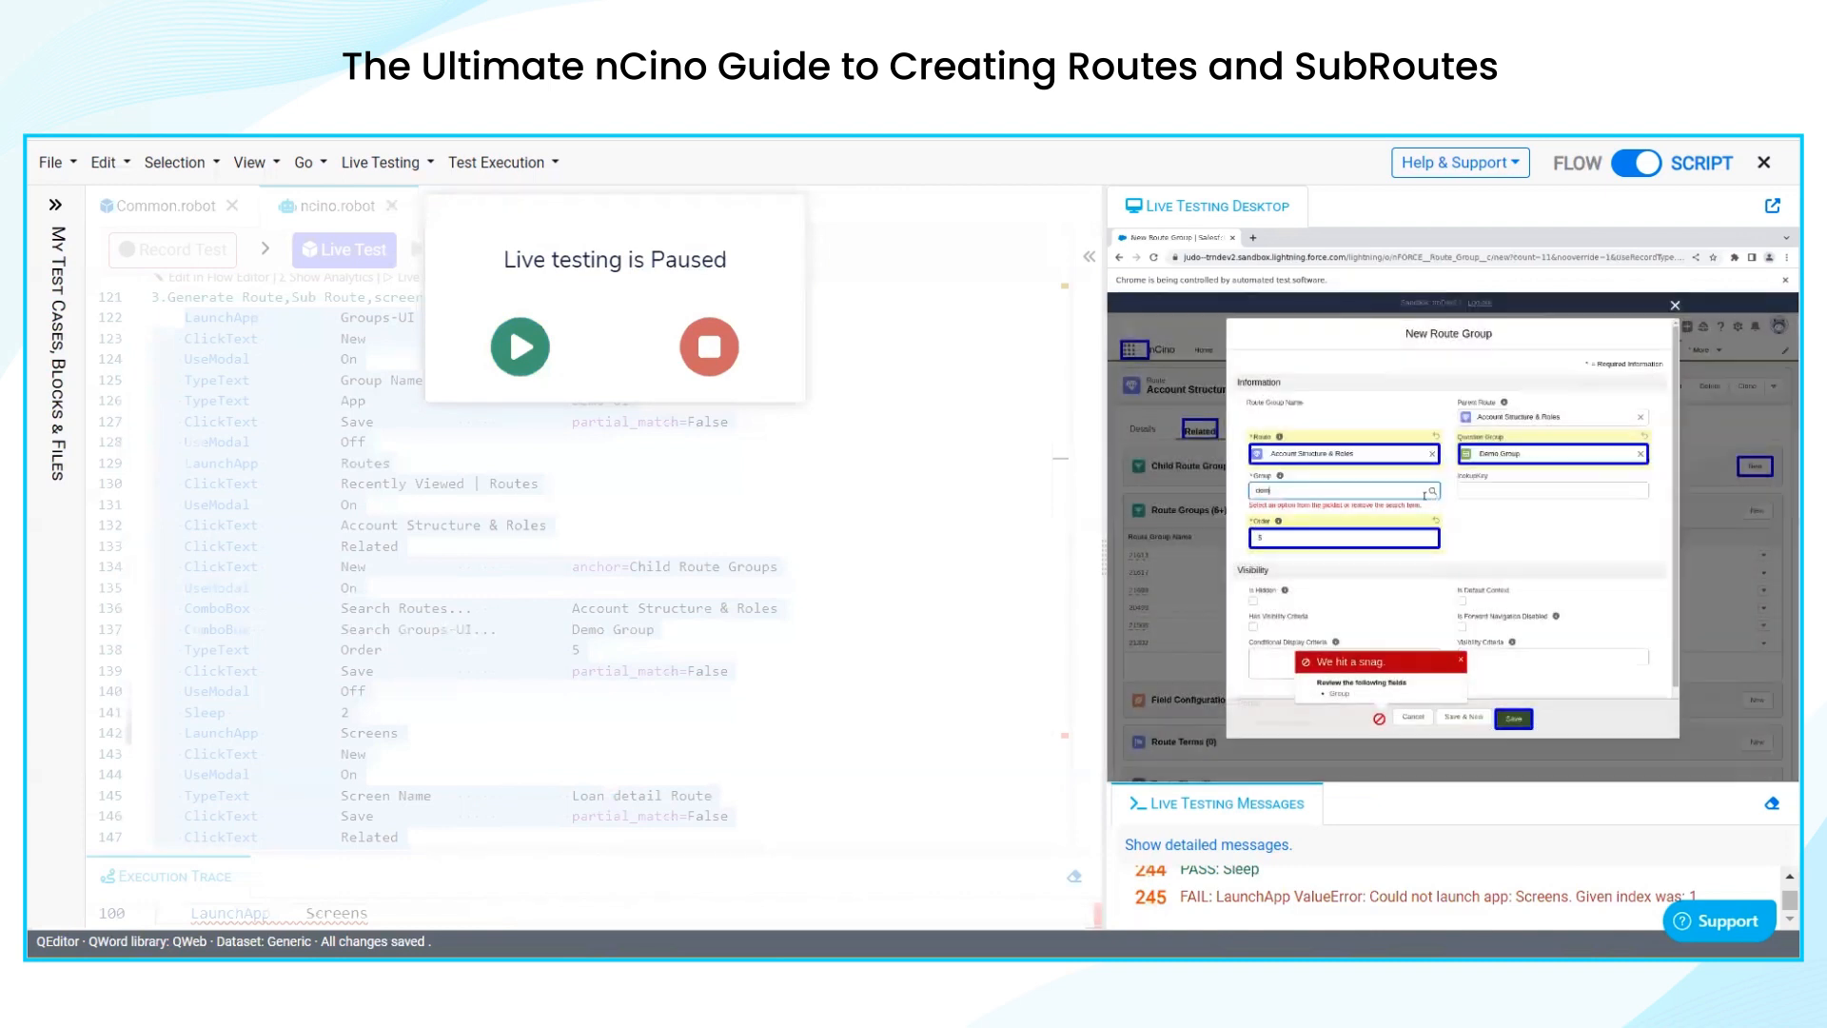
{"action": "left_click", "coordinate": [1340, 491]}
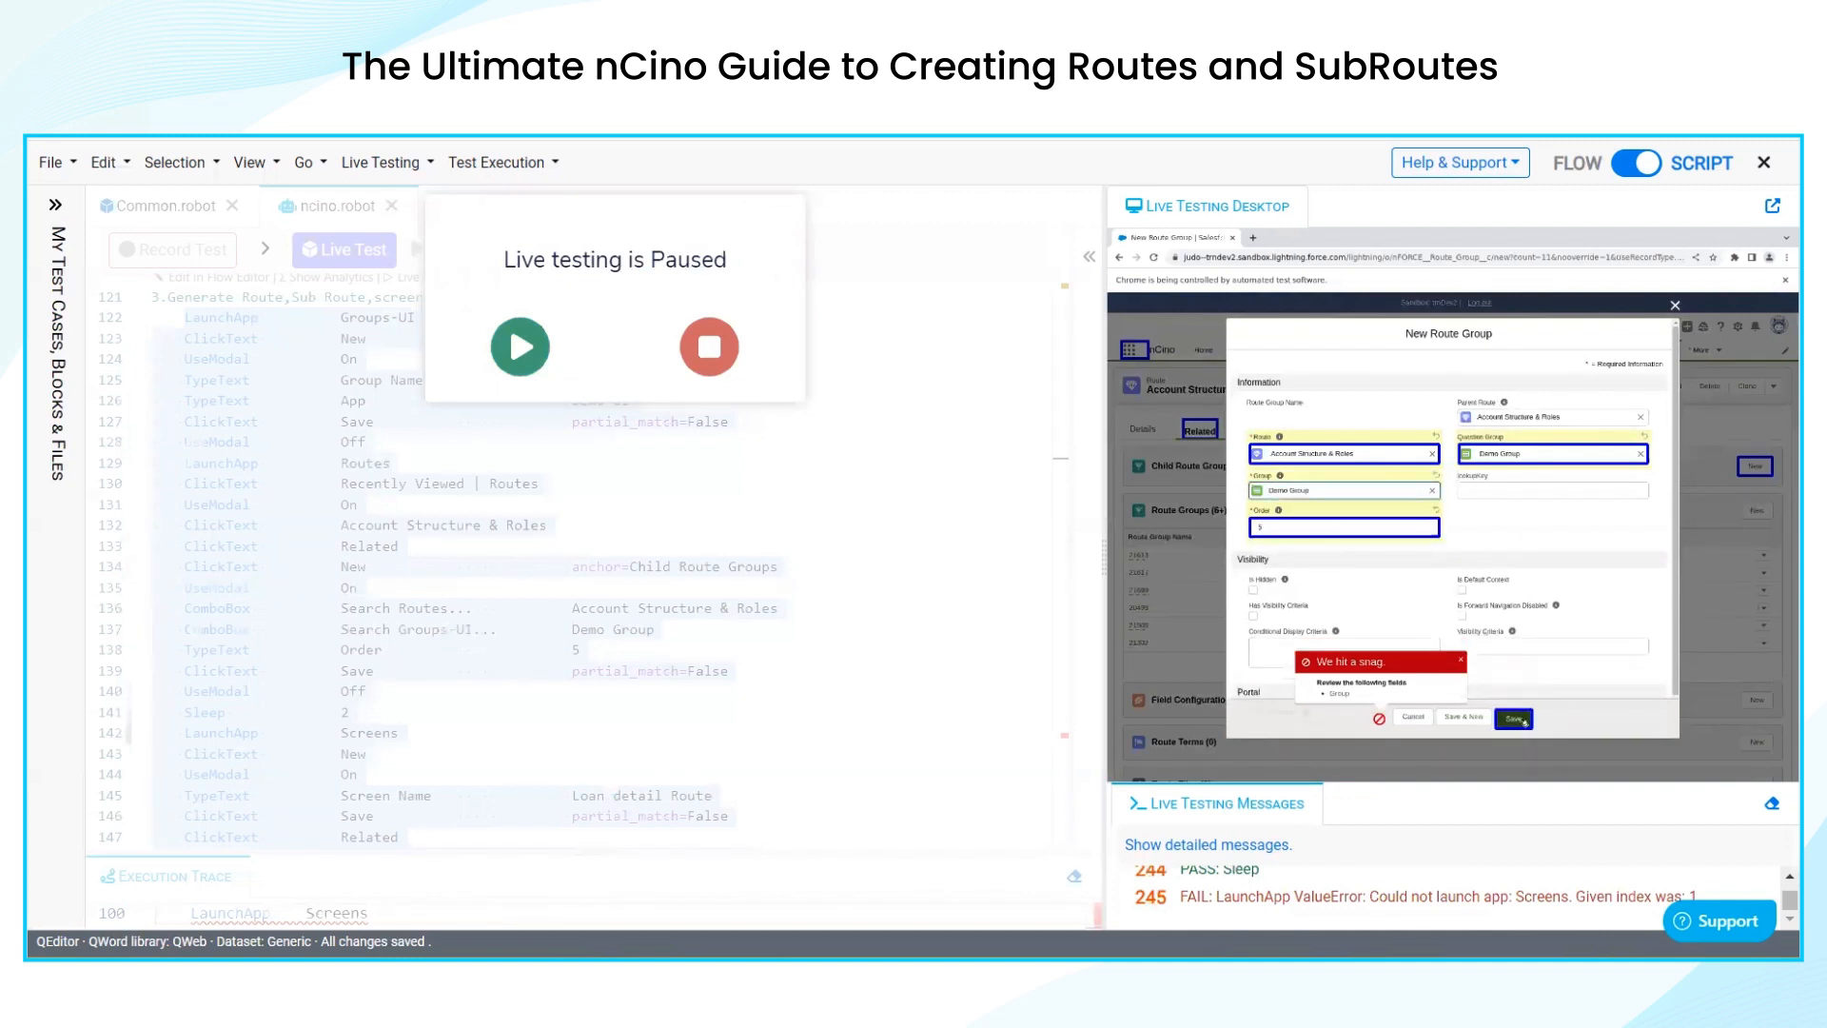
{"action": "left_click", "coordinate": [1511, 717]}
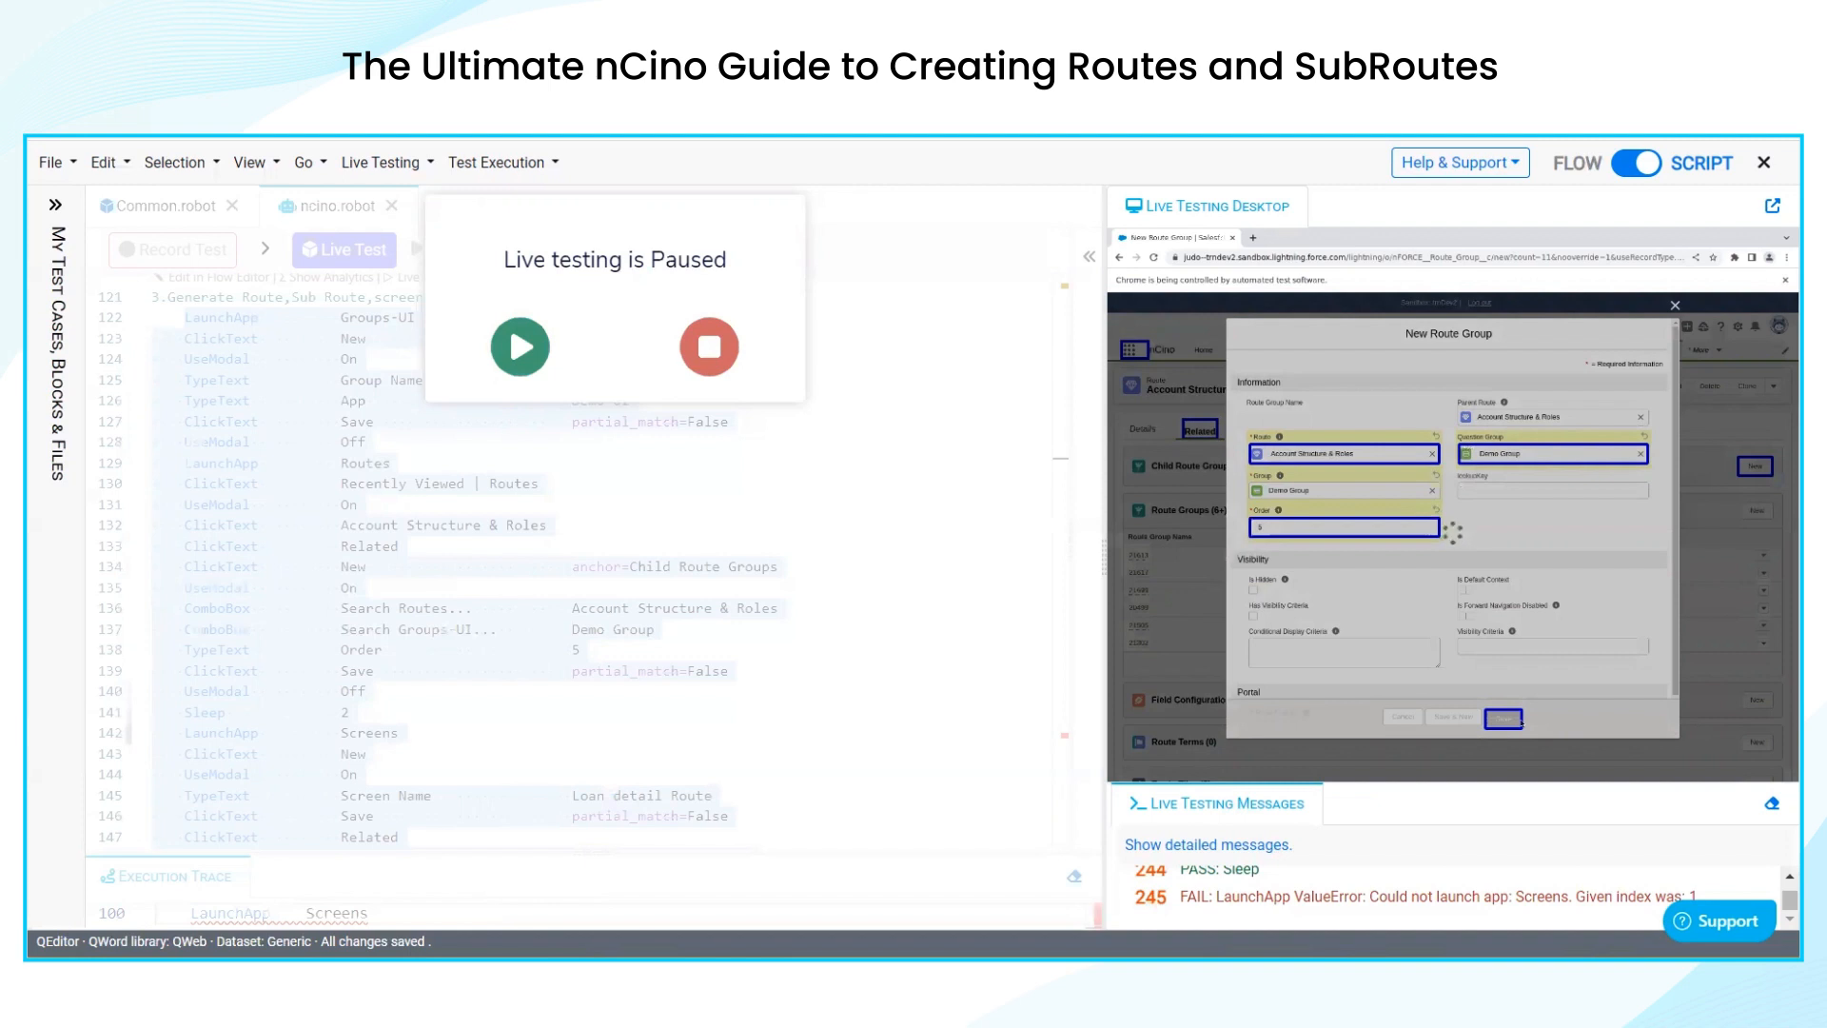
{"action": "left_click", "coordinate": [1504, 716]}
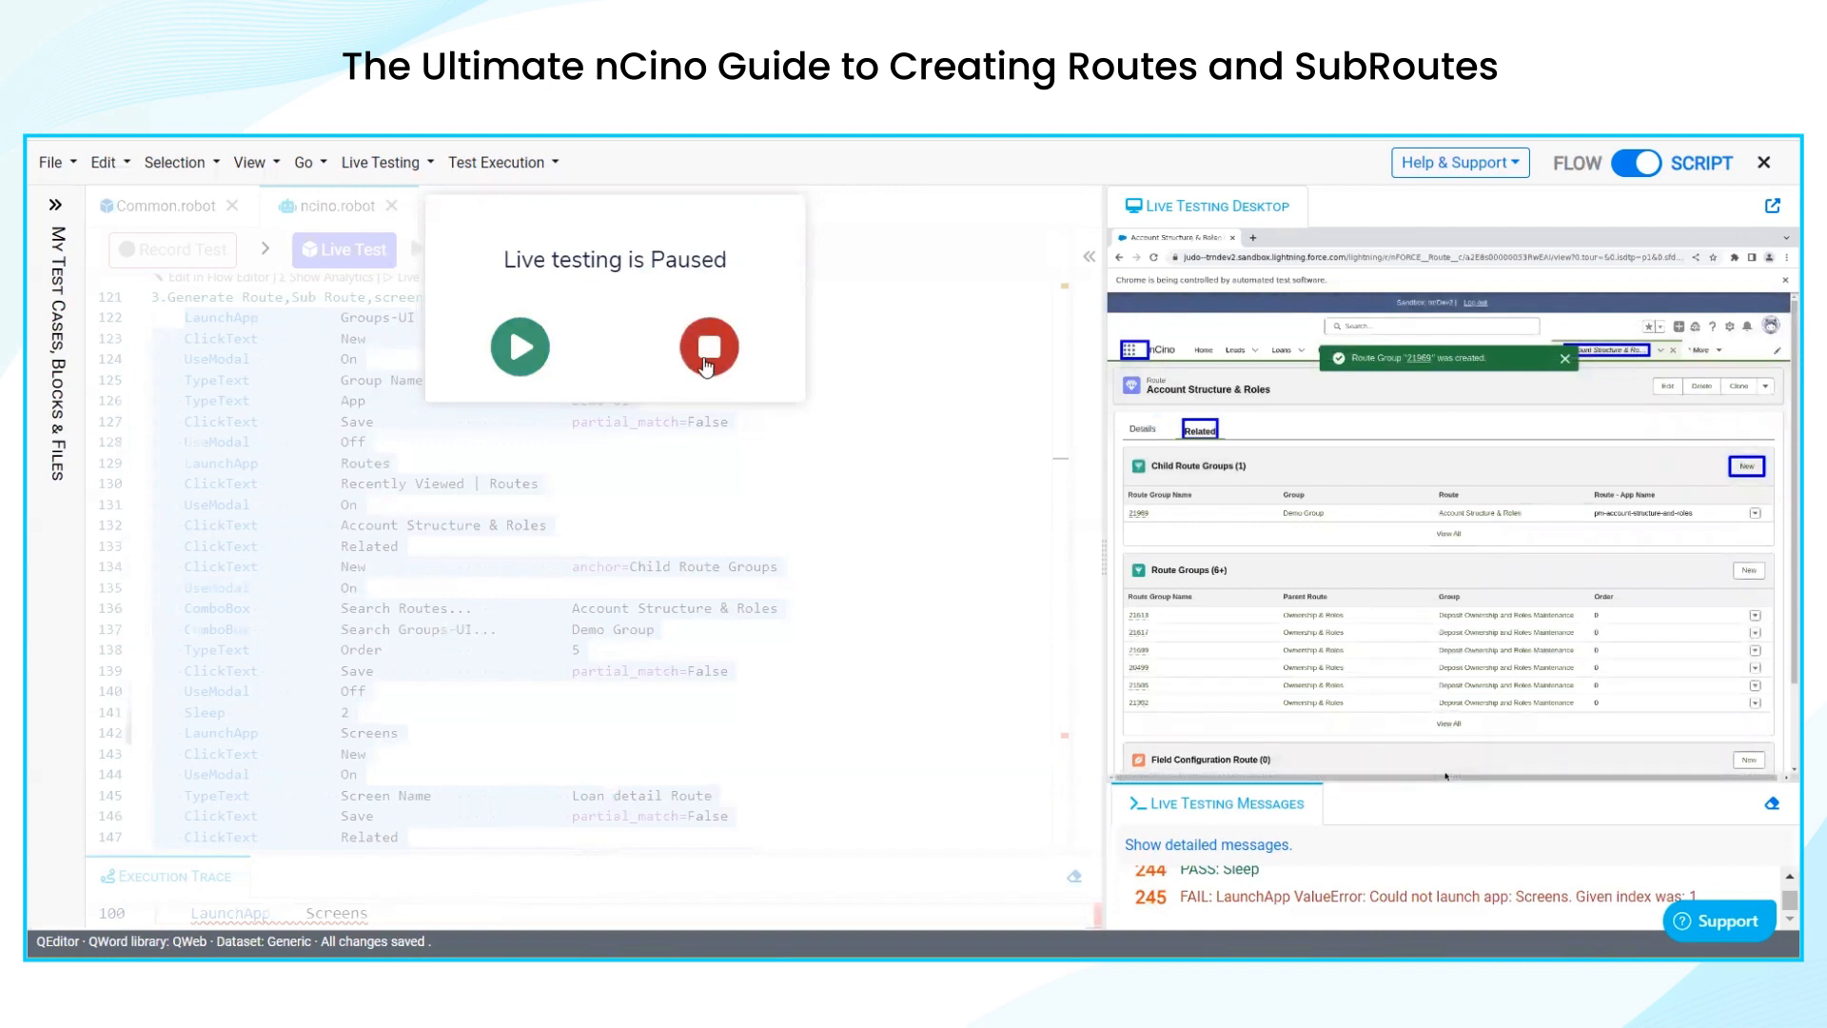
End the paused run and scroll the ncino.robot script to the Screens and screen-section steps around lines 148–175
{"action": "left_click", "coordinate": [708, 346]}
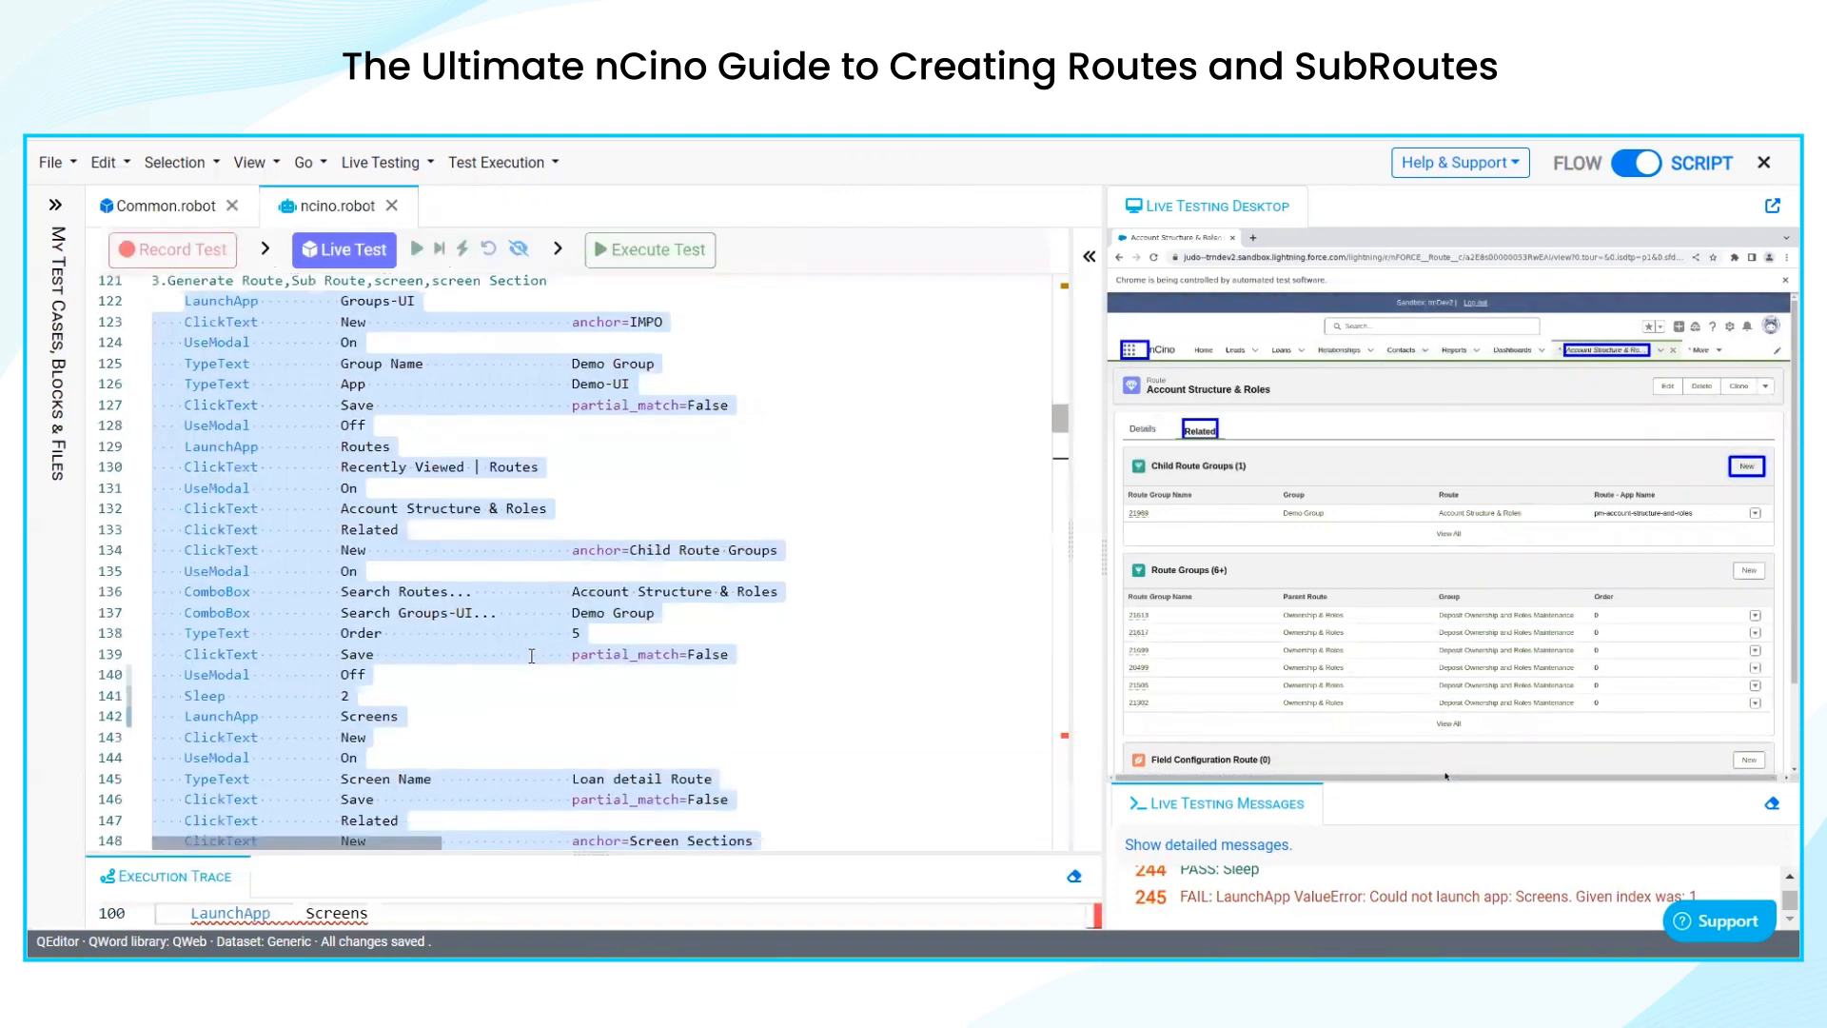
{"action": "scroll", "scroll_direction": "down", "scroll_amount": 3}
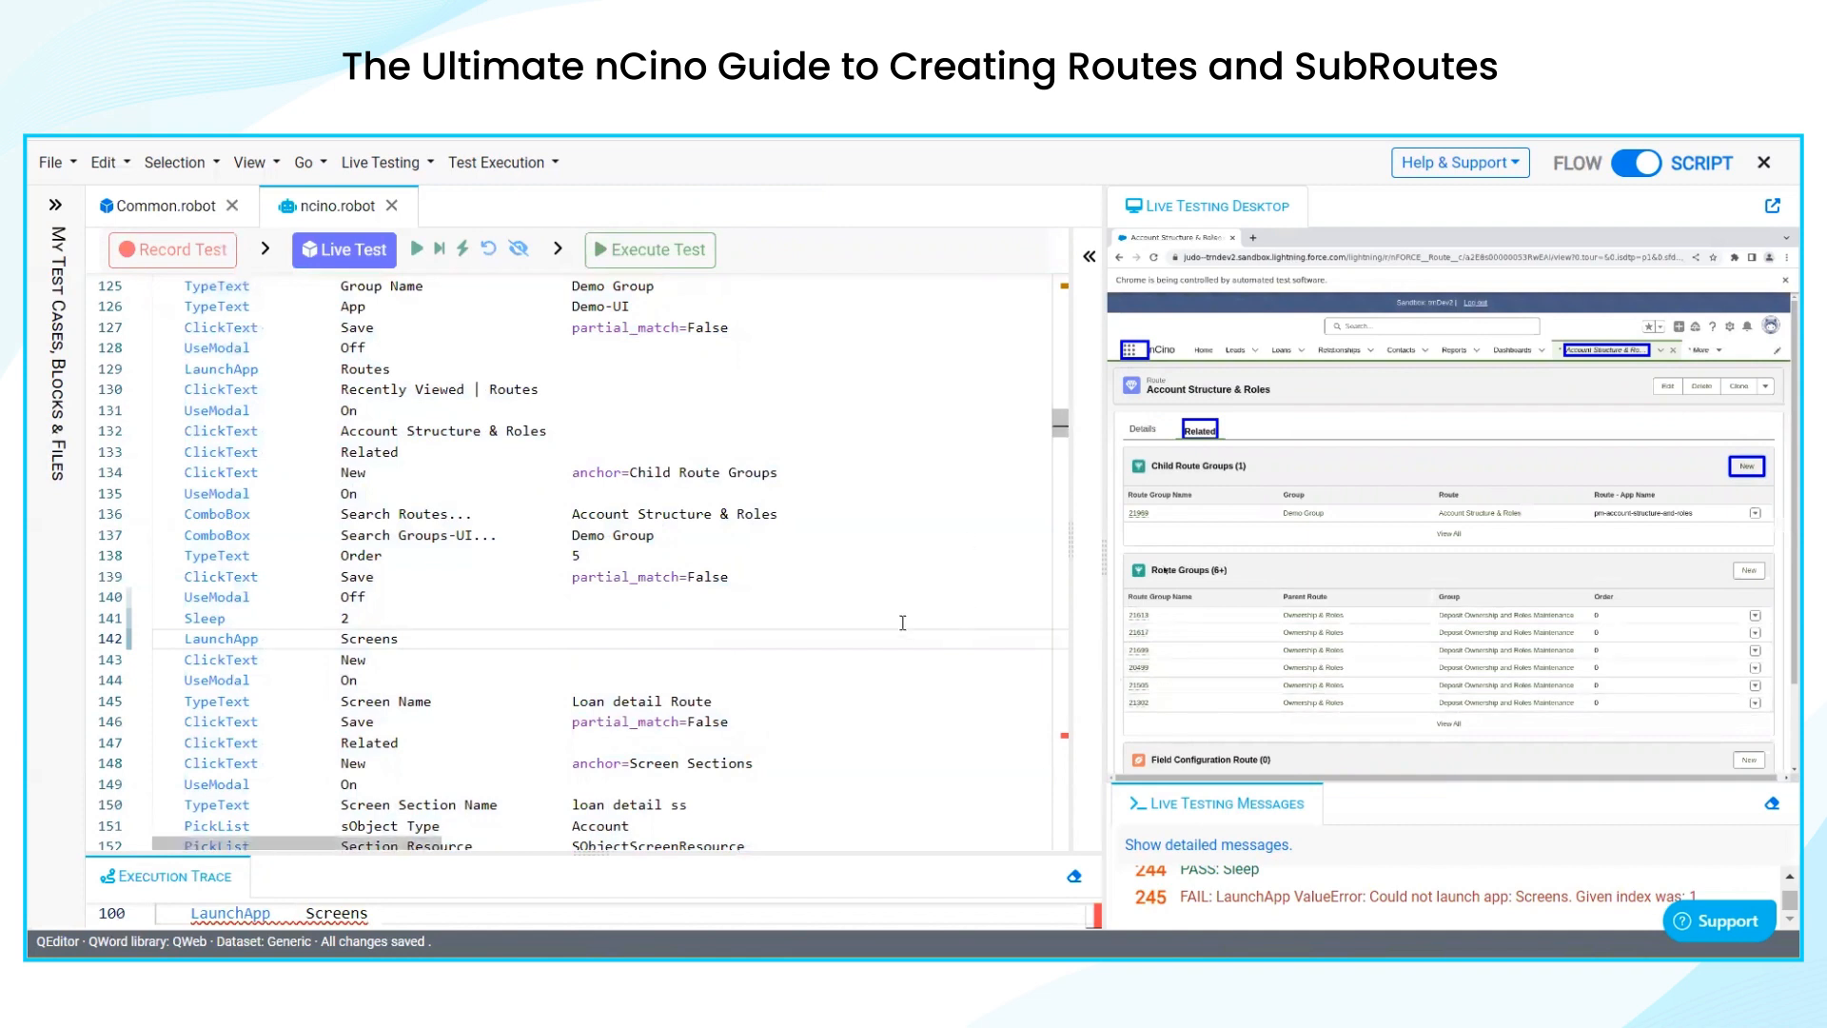
{"action": "scroll", "scroll_direction": "down", "scroll_amount": 3}
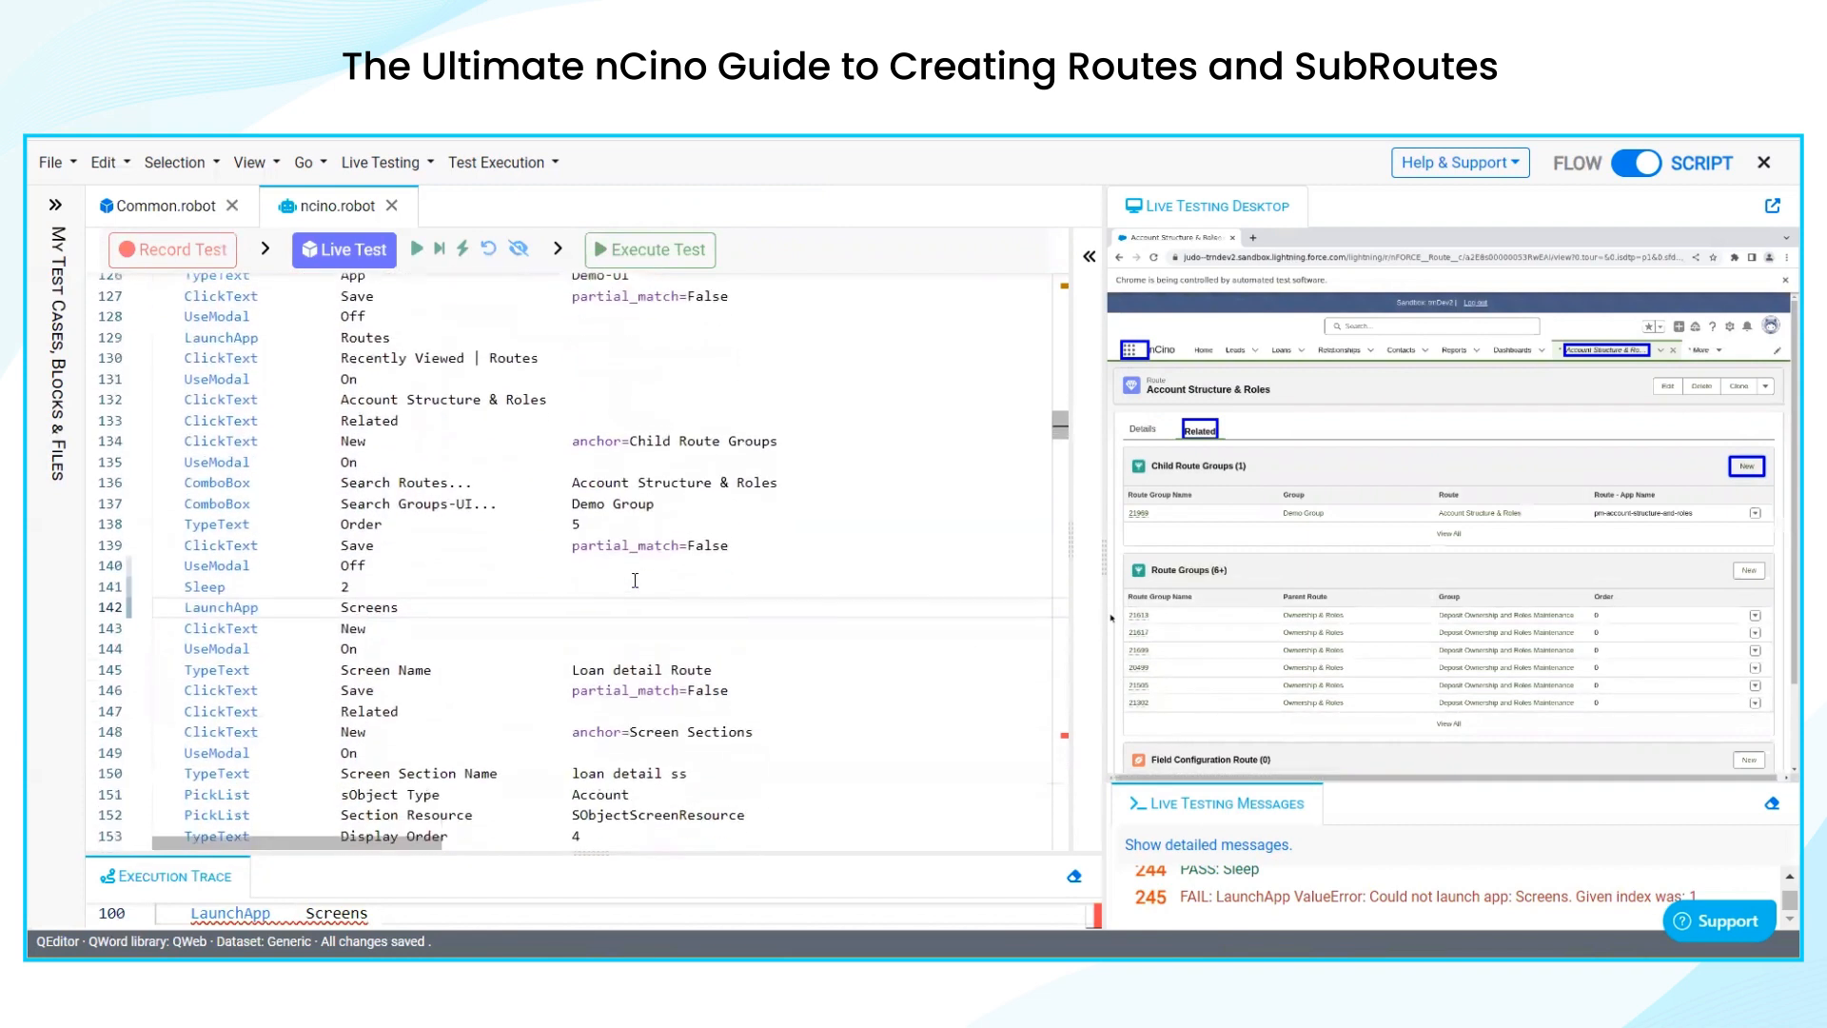
{"action": "scroll", "scroll_direction": "down", "scroll_amount": 3}
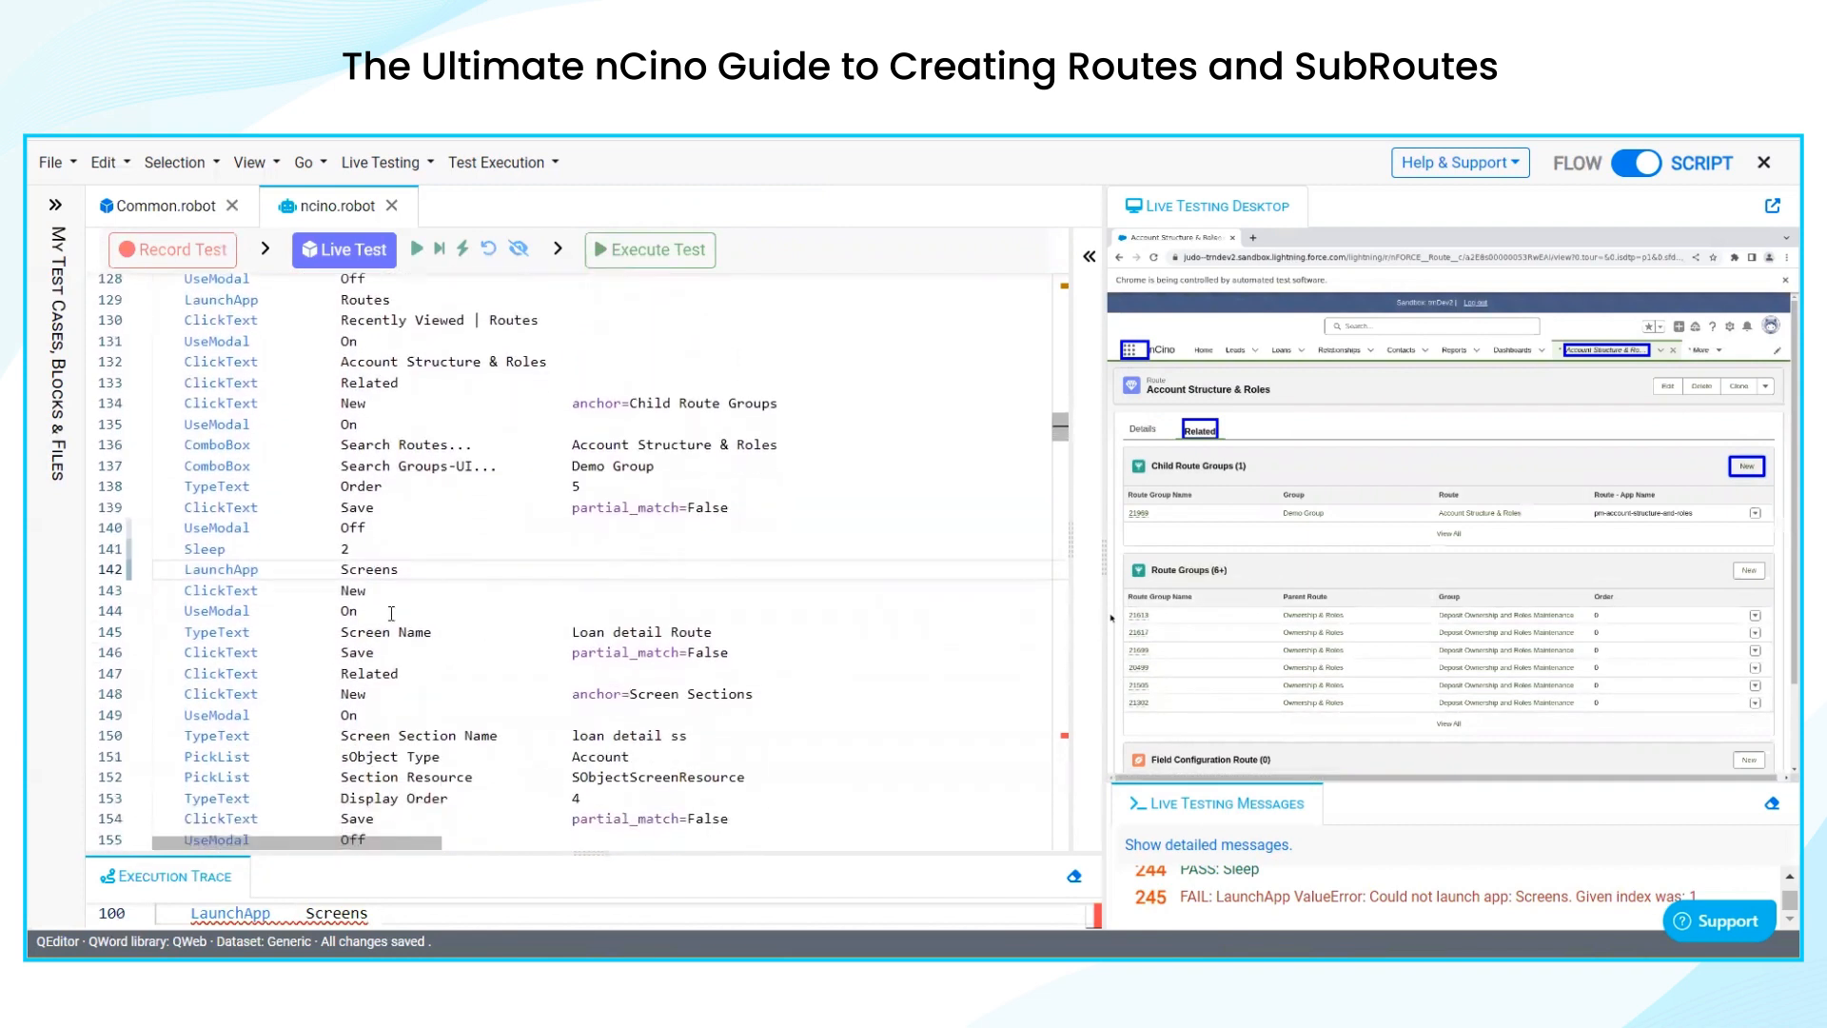
{"action": "left_click", "coordinate": [370, 527]}
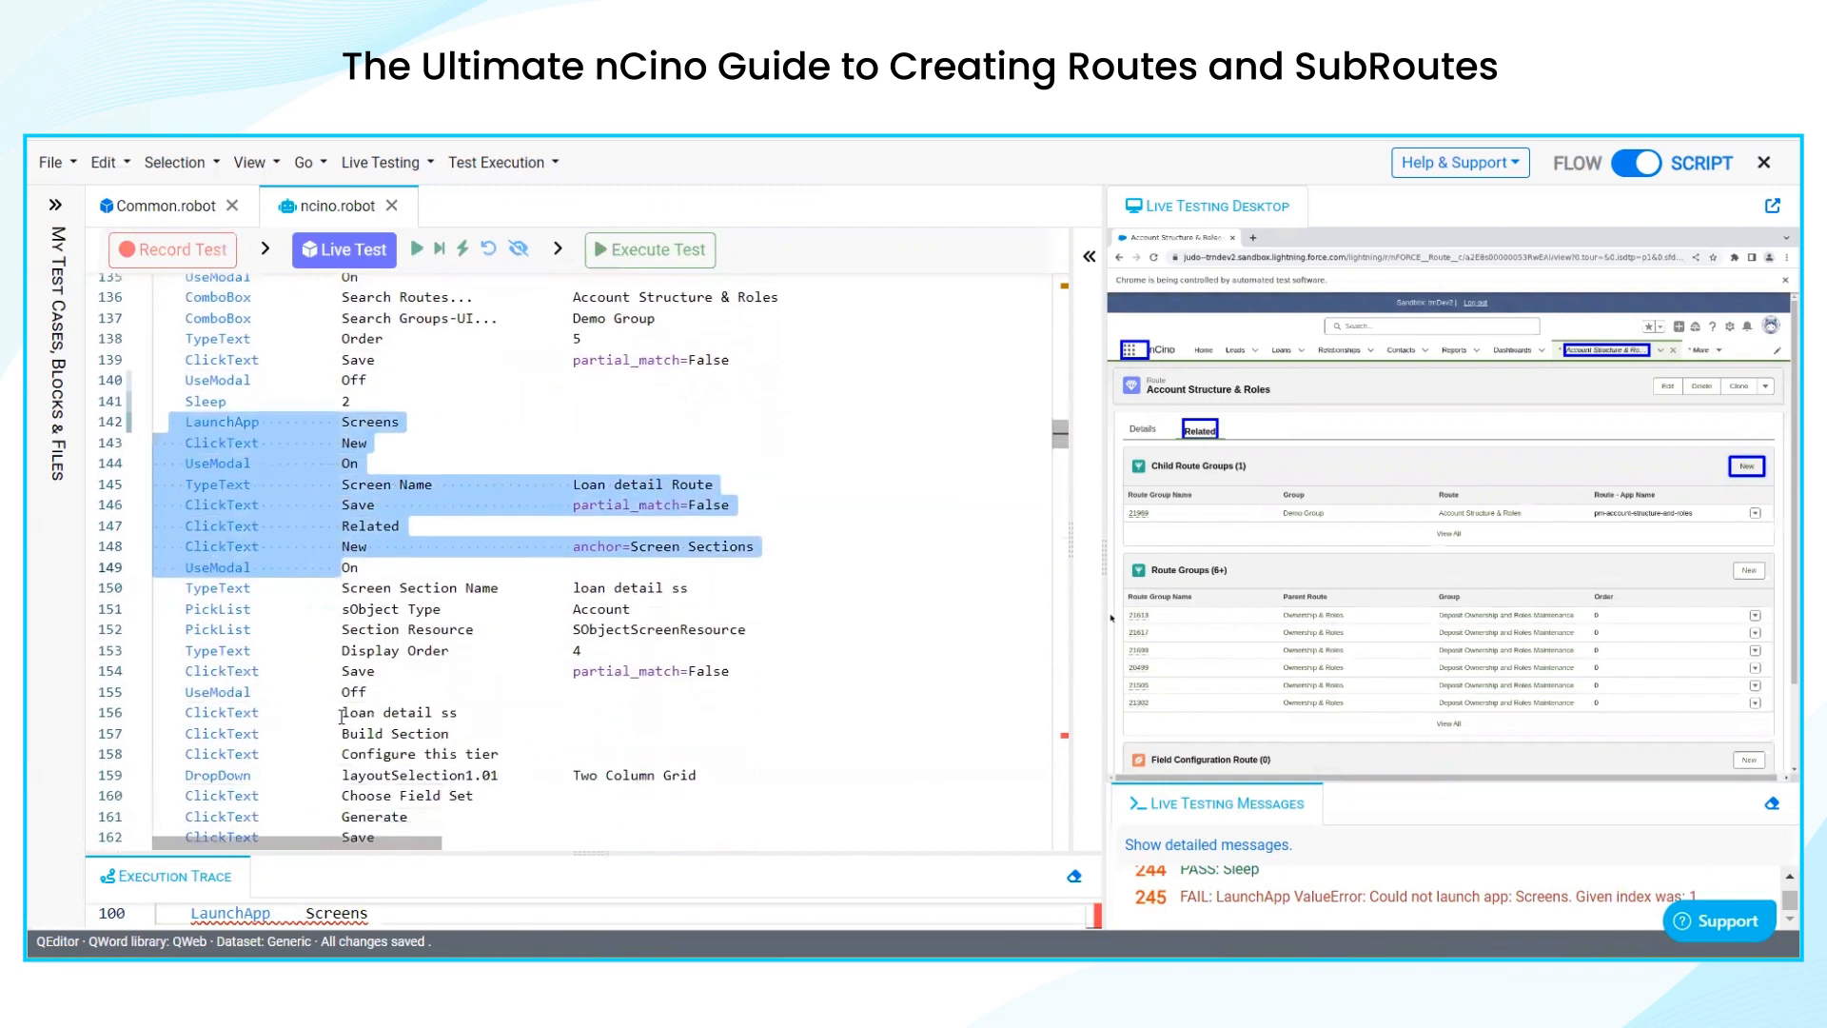
{"action": "scroll", "scroll_direction": "down", "scroll_amount": 3}
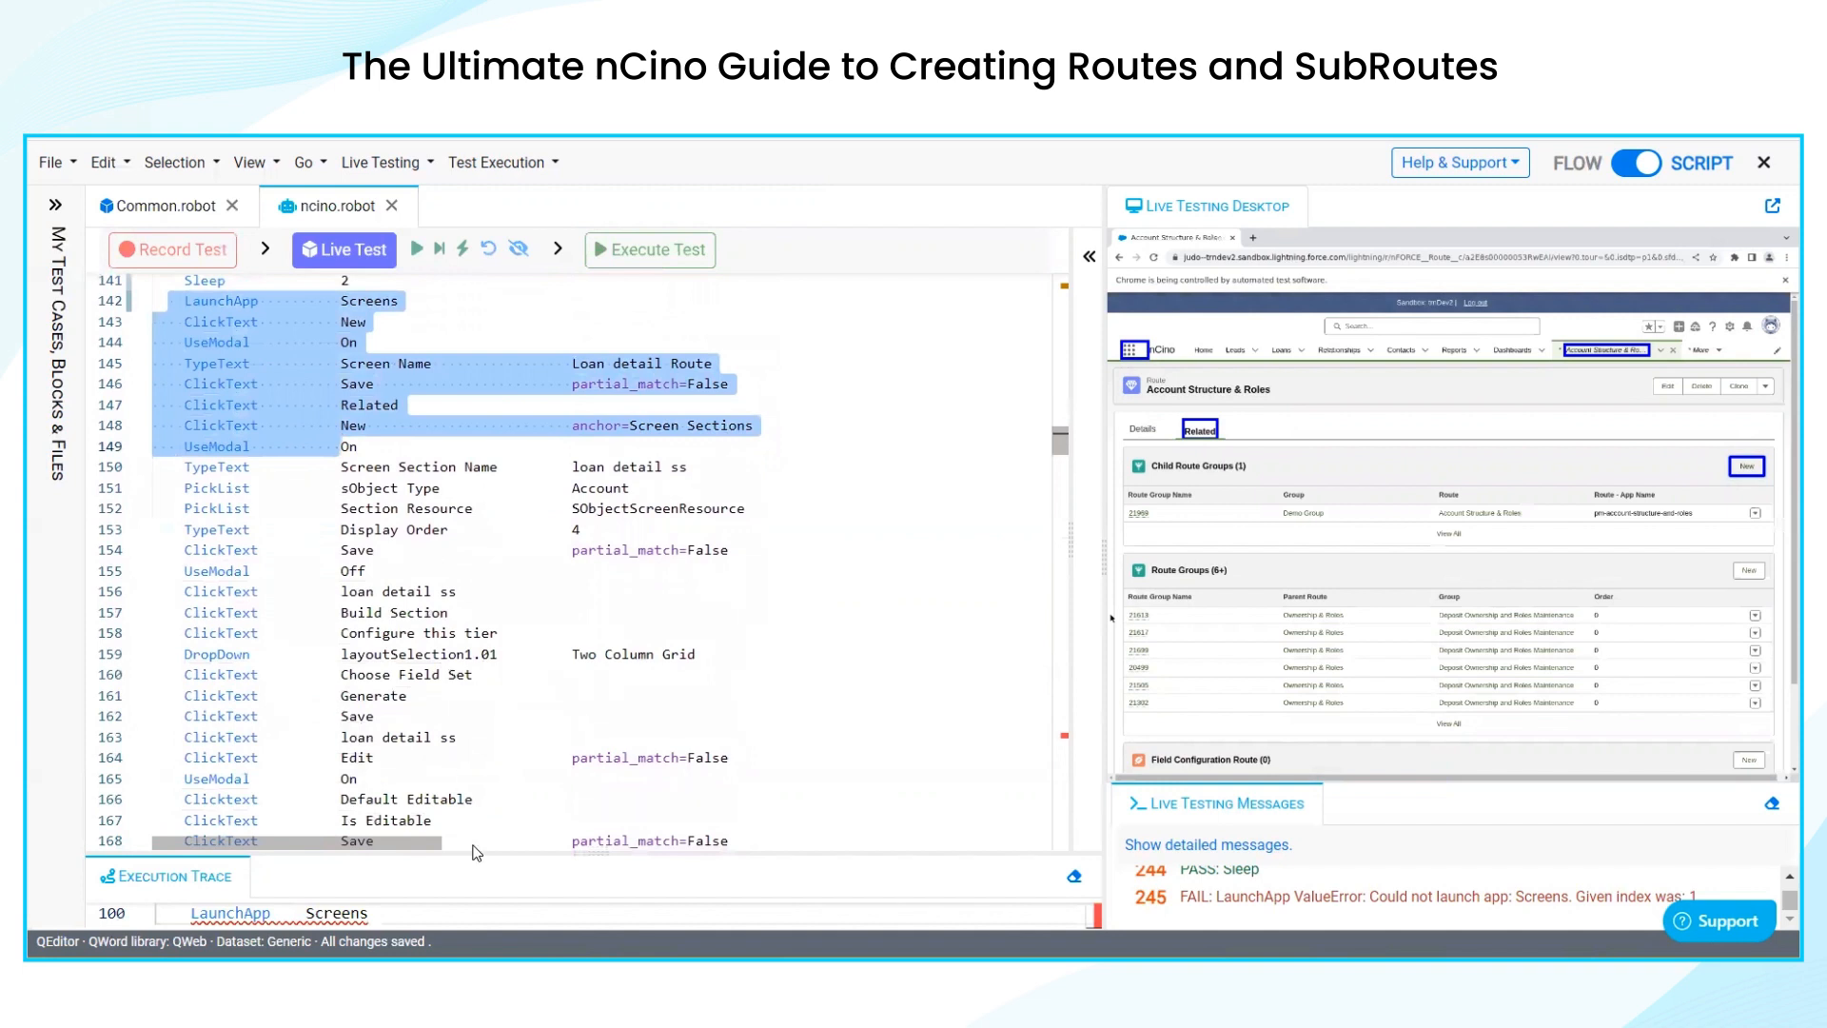
{"action": "scroll", "scroll_direction": "down", "scroll_amount": 3}
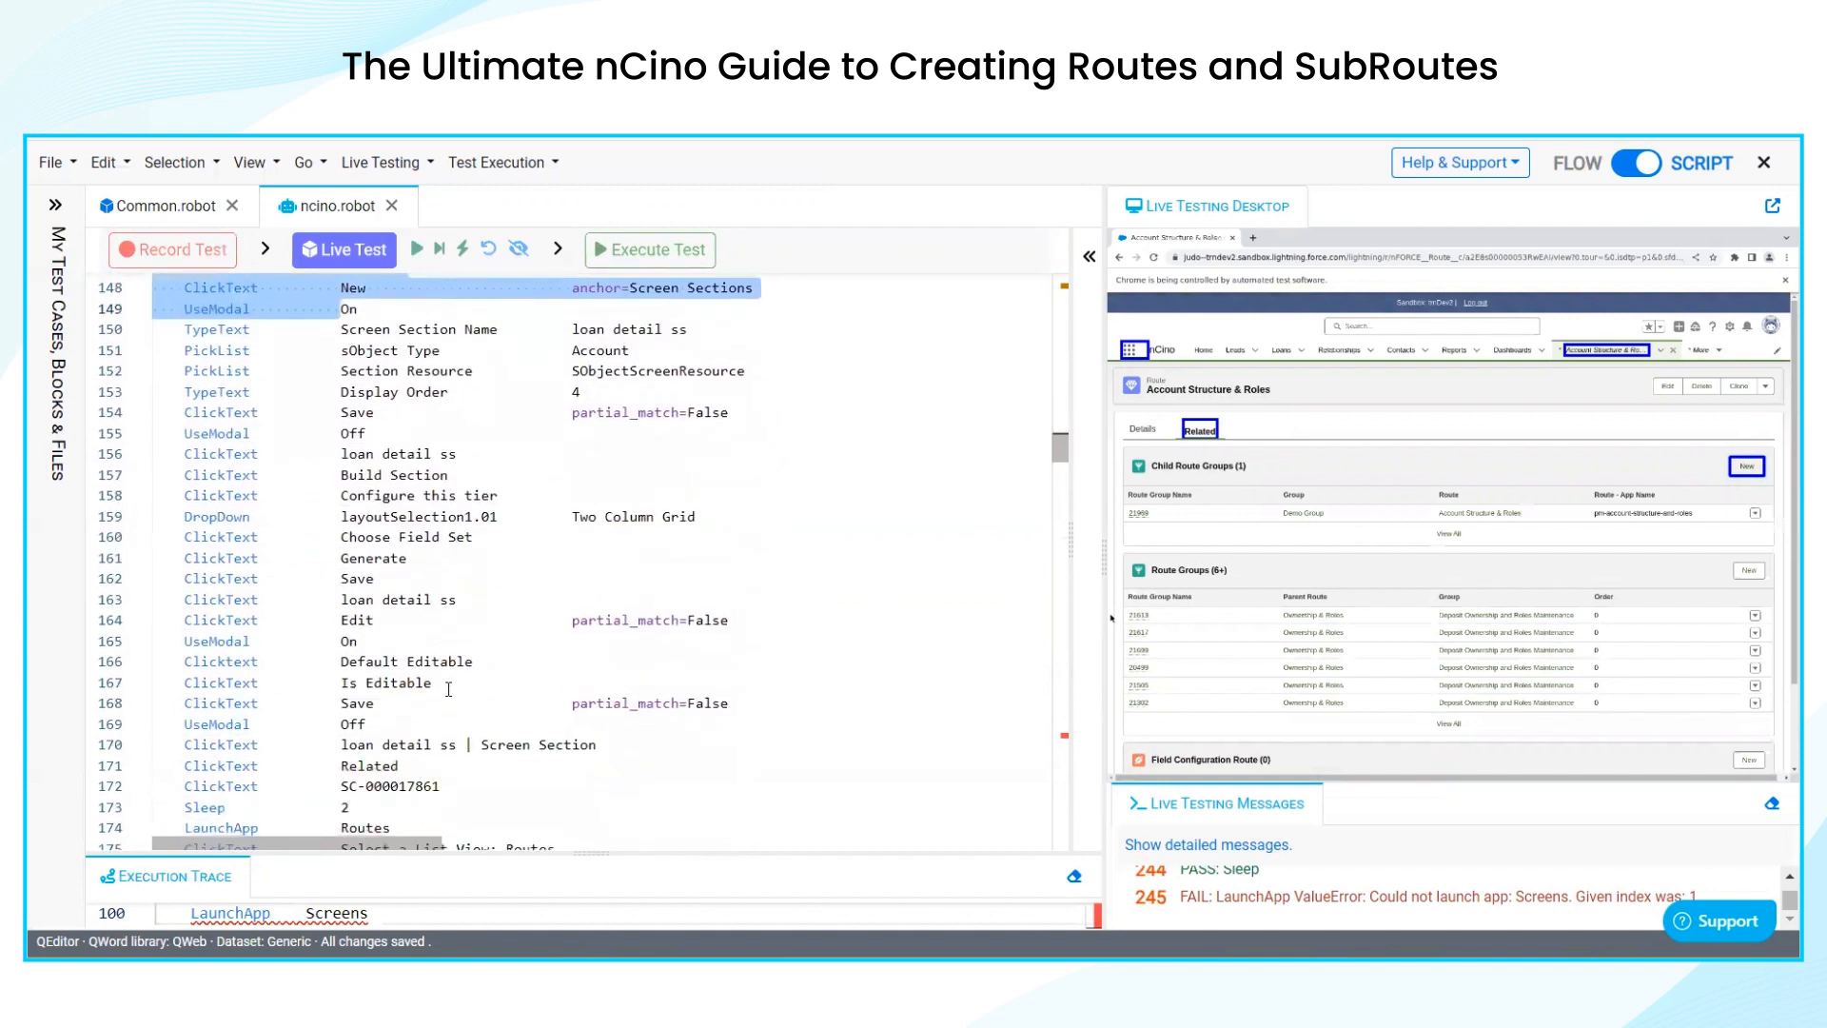
{"action": "scroll", "scroll_direction": "down", "scroll_amount": 3}
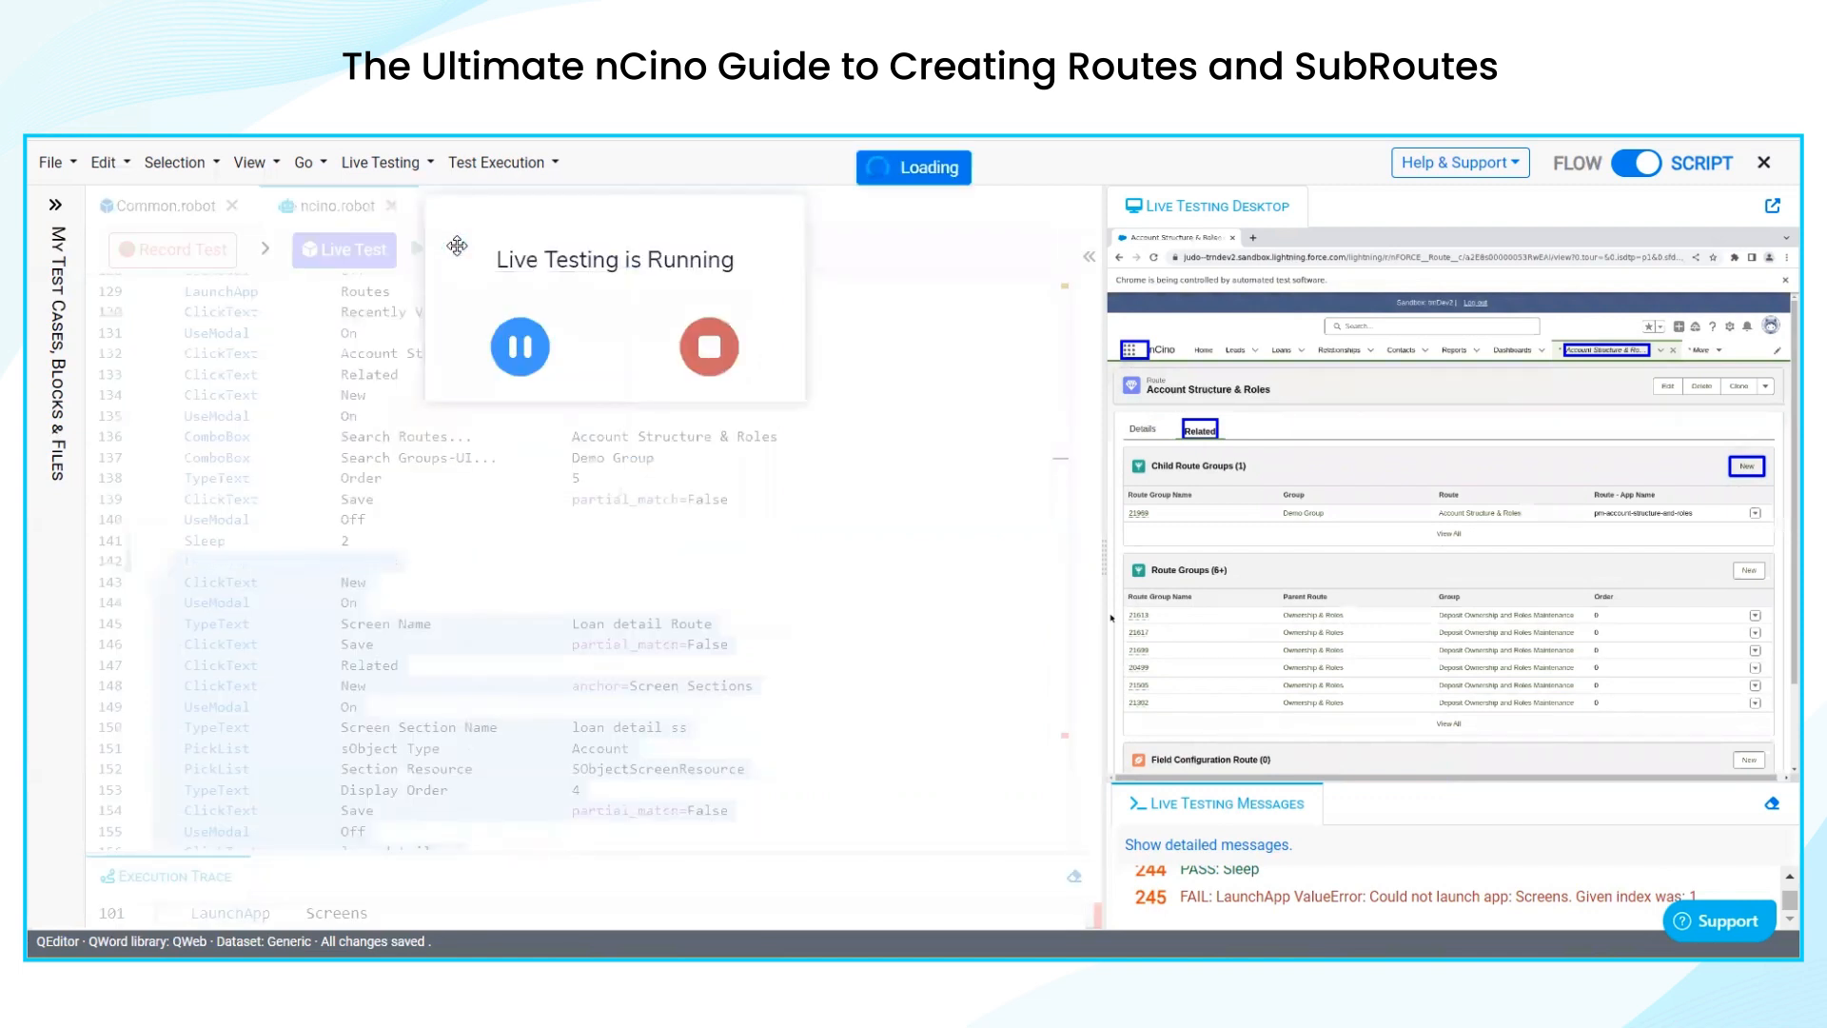
Let the resumed run launch Screens, fill the loan detail ss section as a Two Column Grid and save it
{"action": "left_click", "coordinate": [1130, 348]}
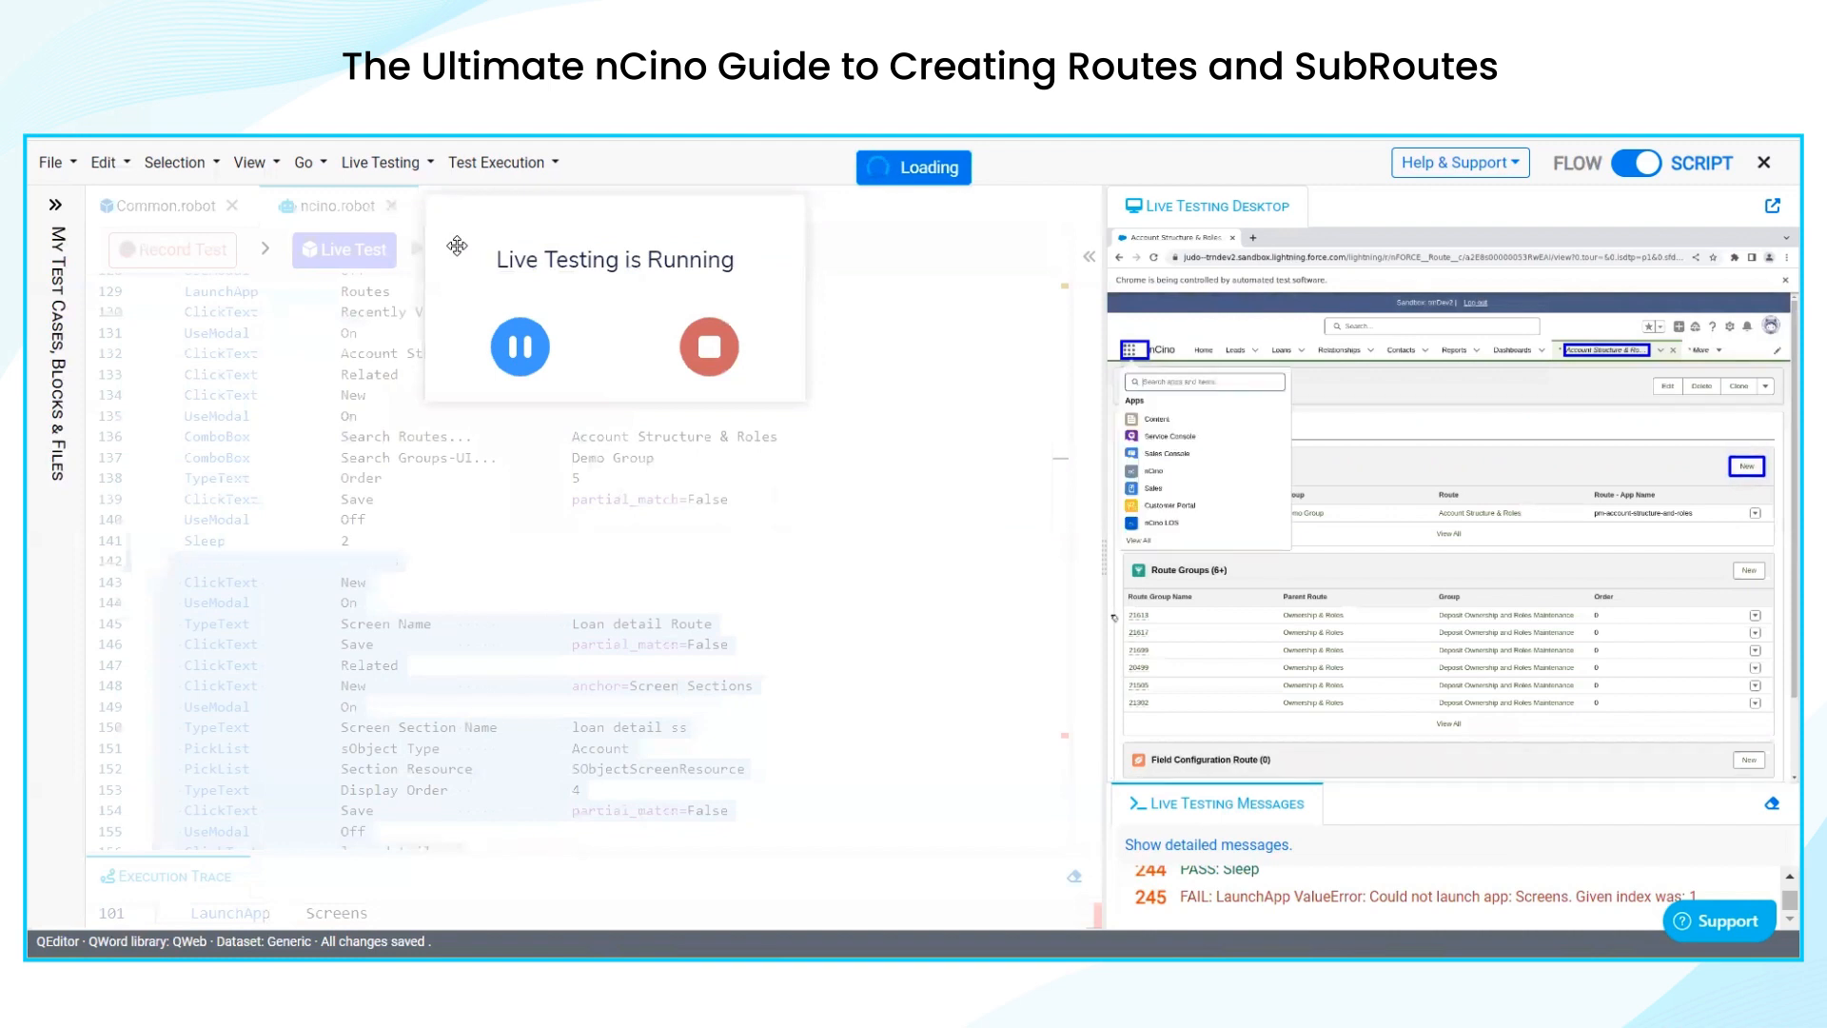
{"action": "type", "text": "Screens"}
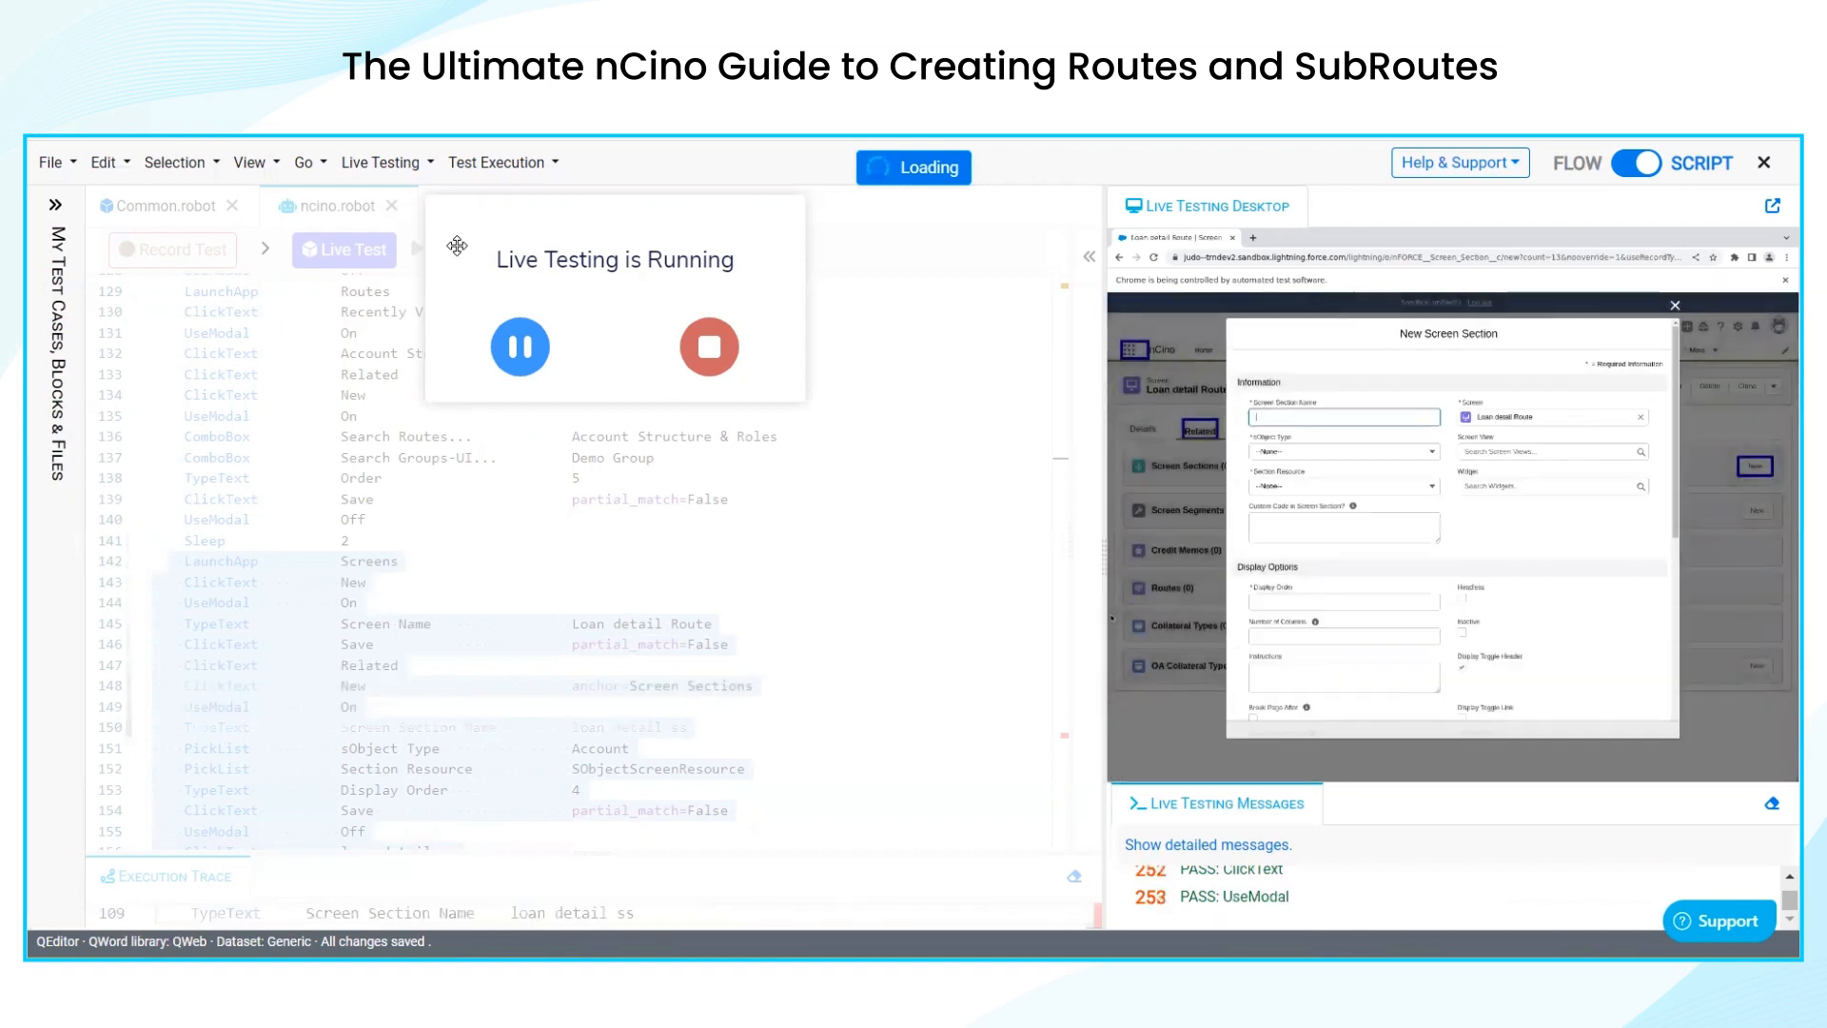
{"action": "type", "text": "loan detail ss"}
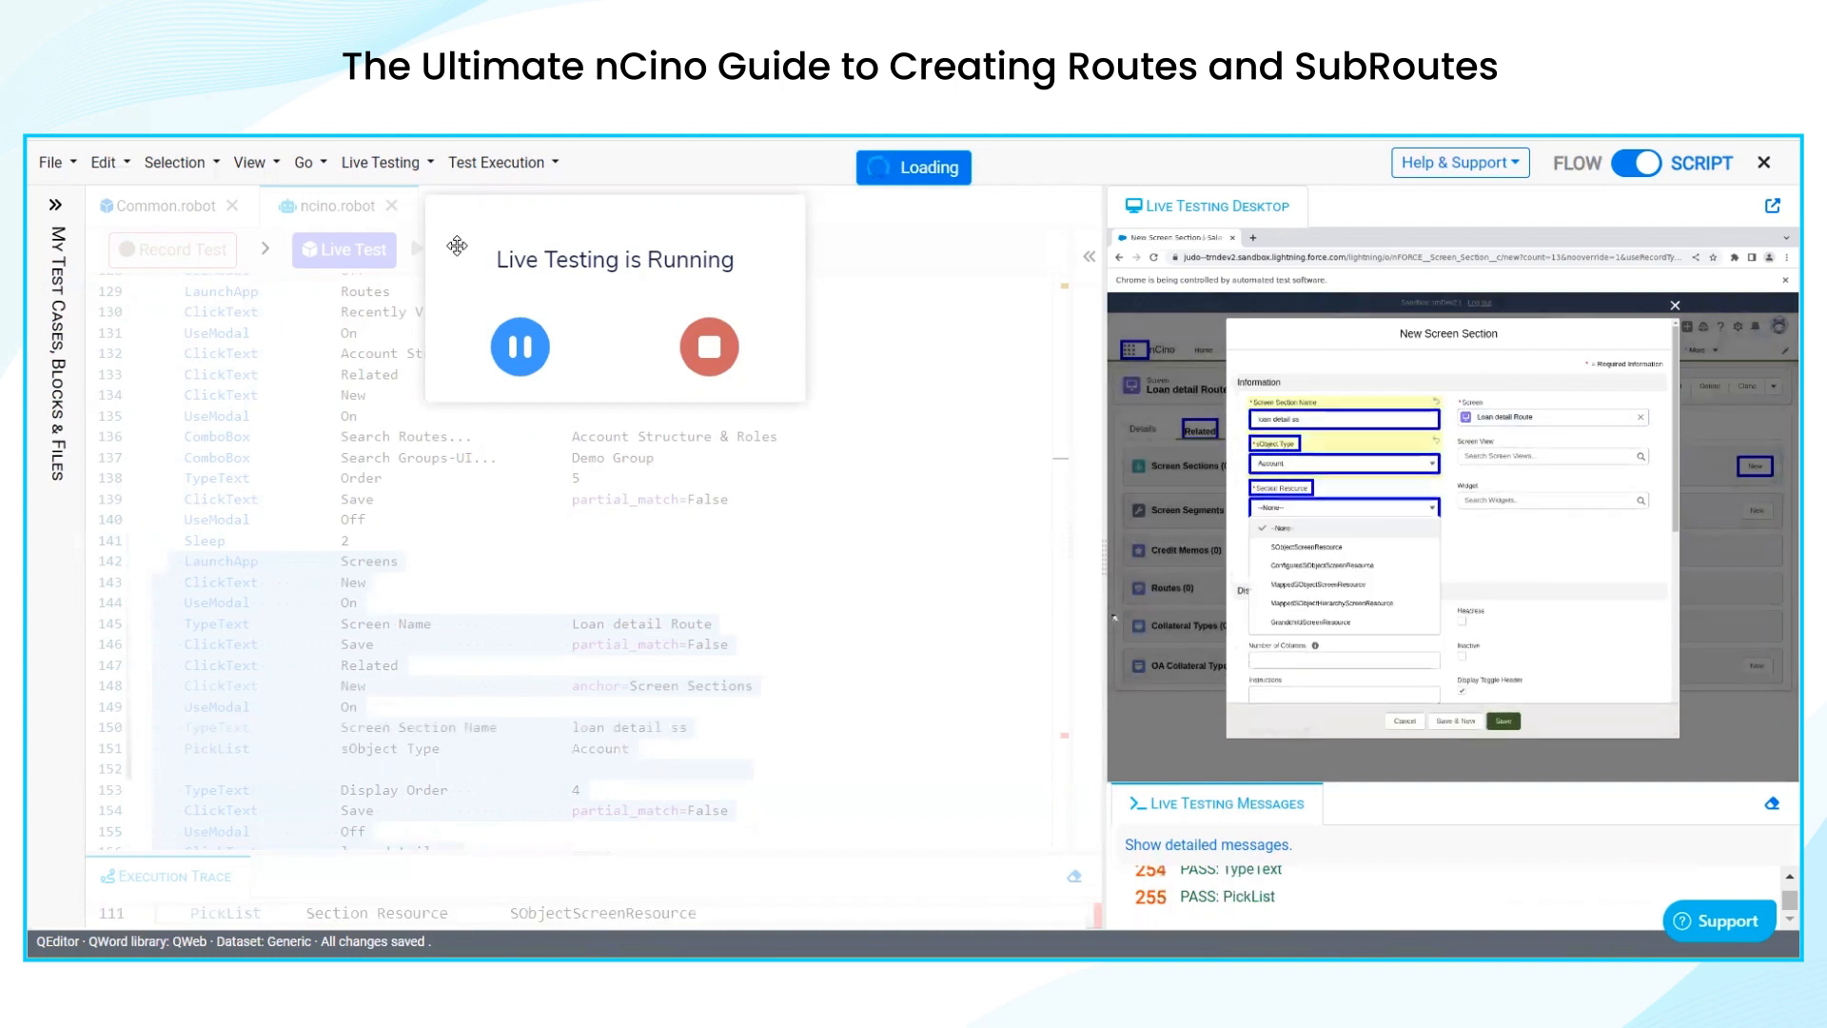
{"action": "left_click", "coordinate": [1306, 546]}
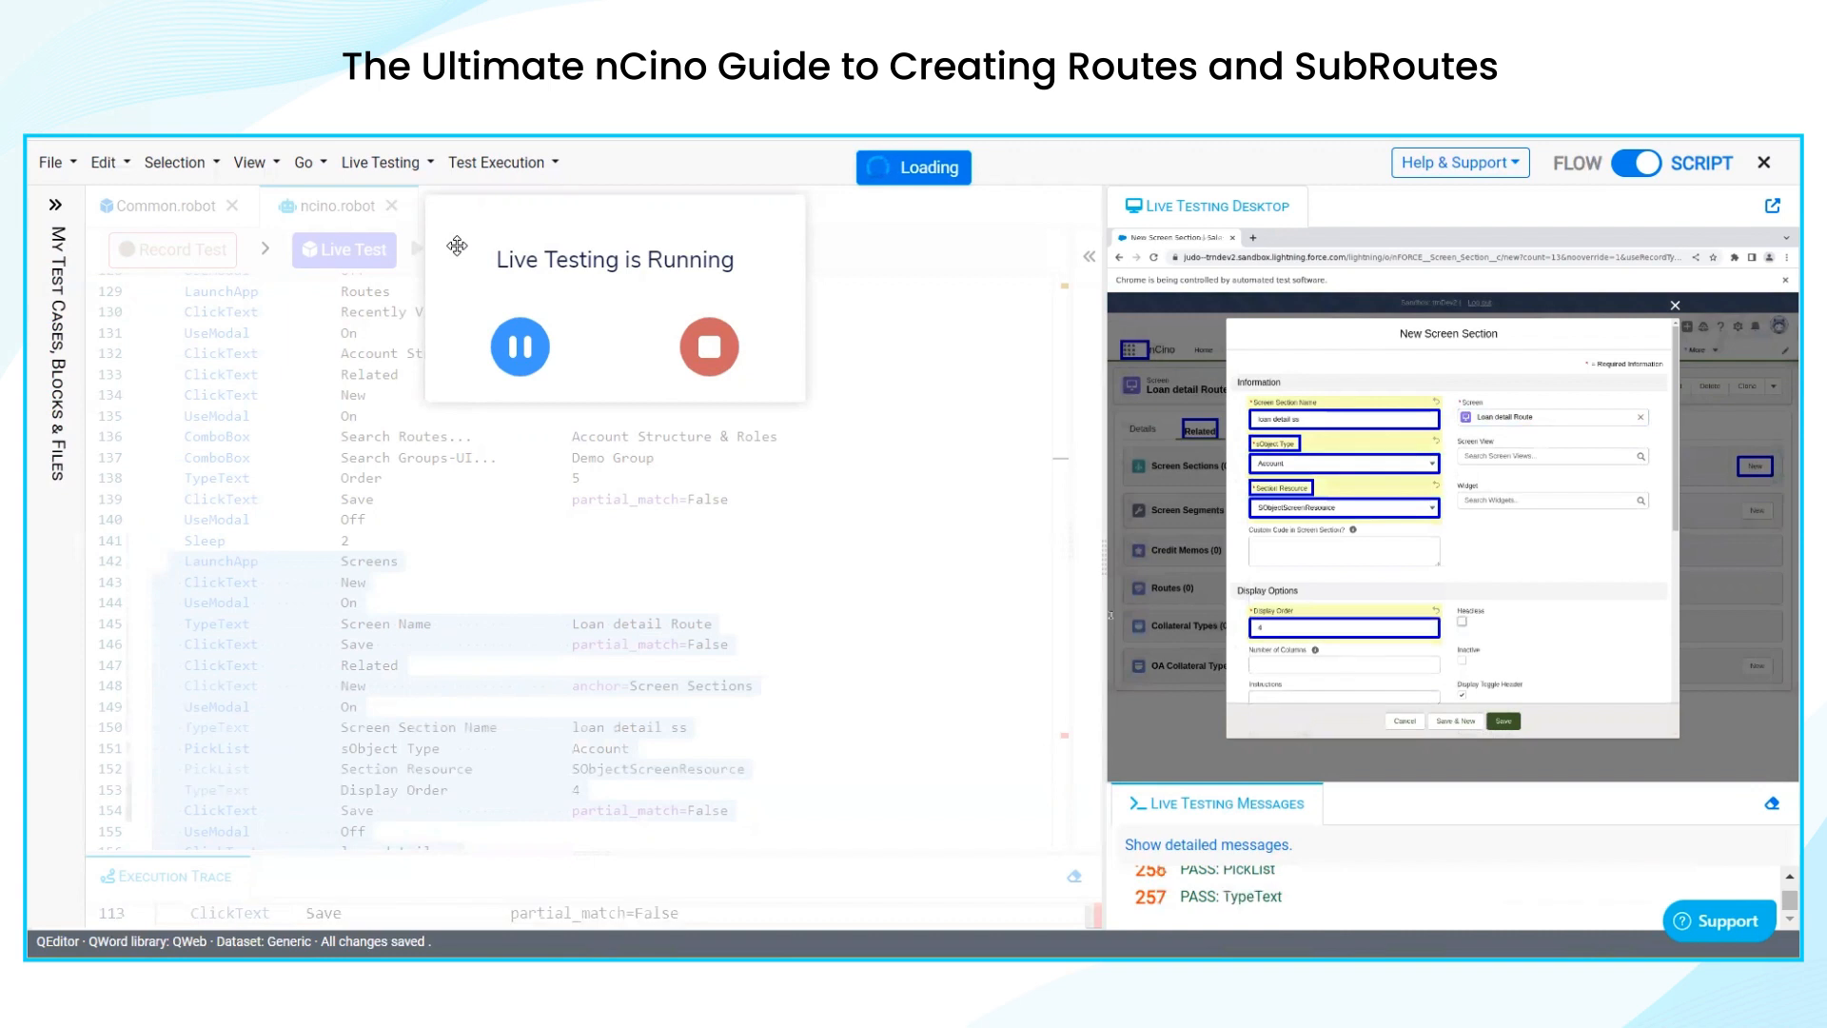
{"action": "left_click", "coordinate": [1494, 720]}
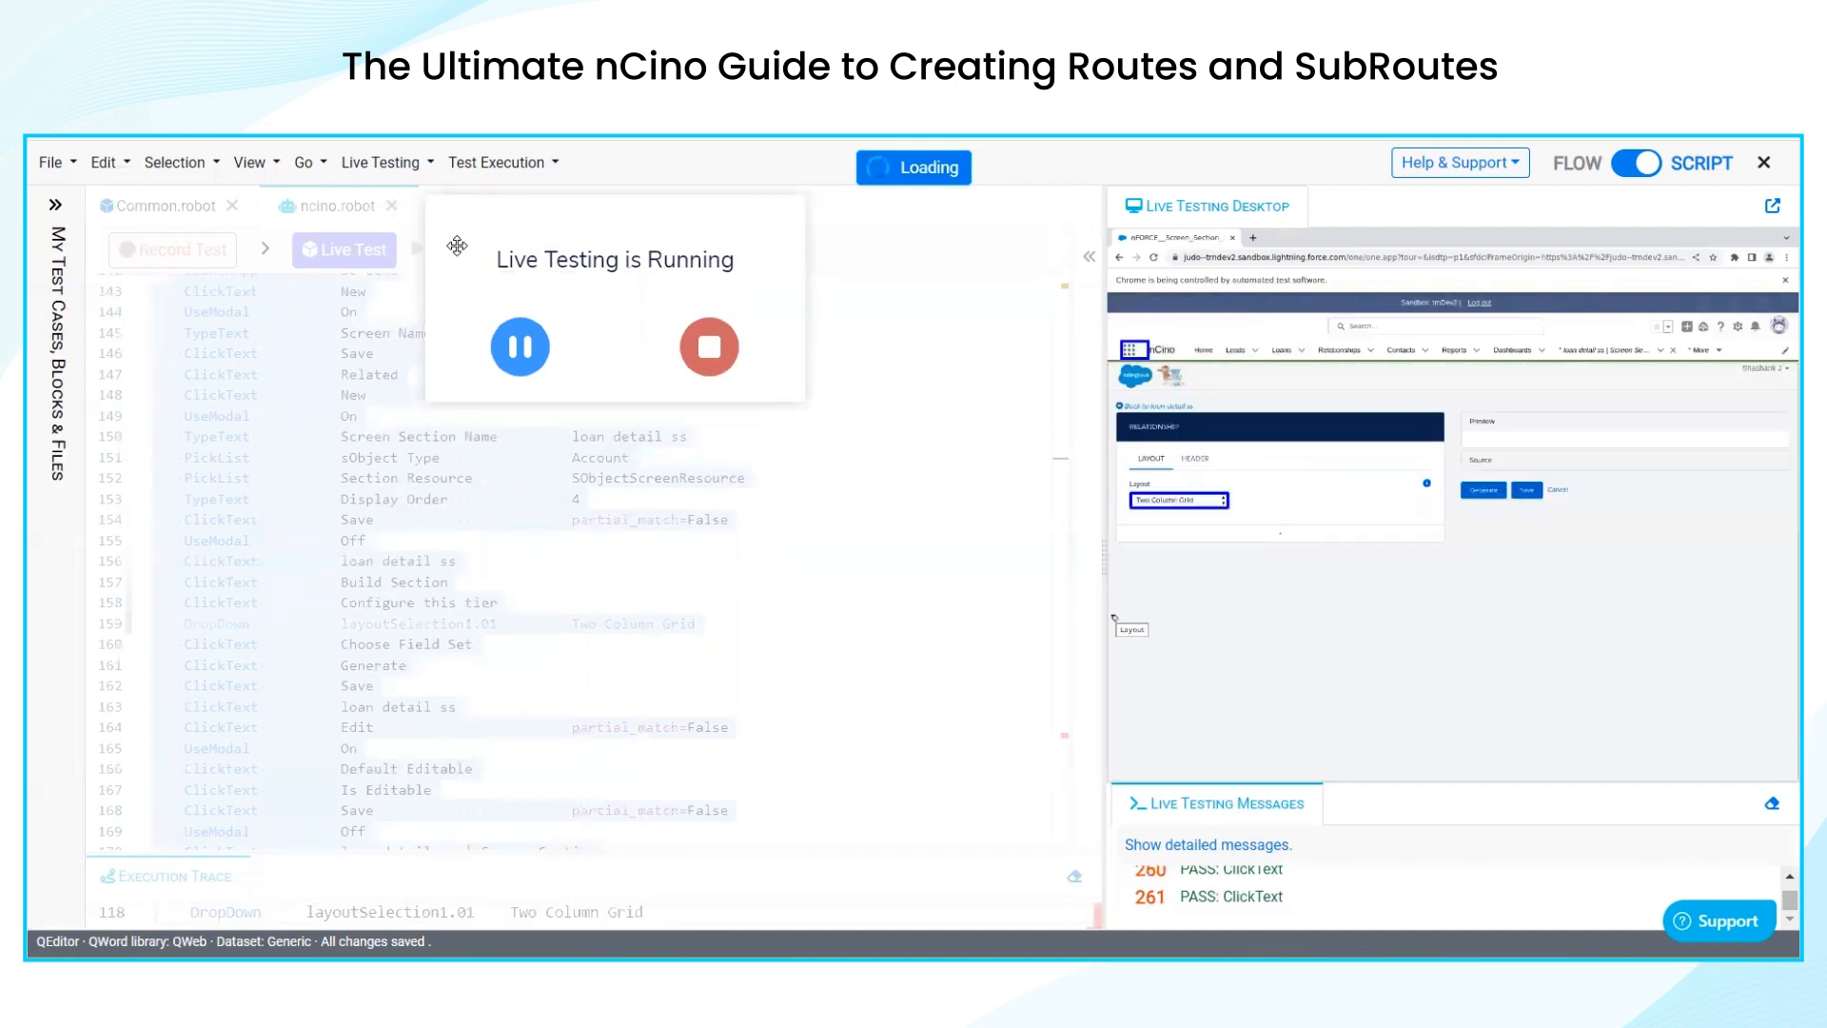
Let the run generate and edit the section configuration, then stop it when SC-000017861 cannot be found
{"action": "left_click", "coordinate": [1191, 538]}
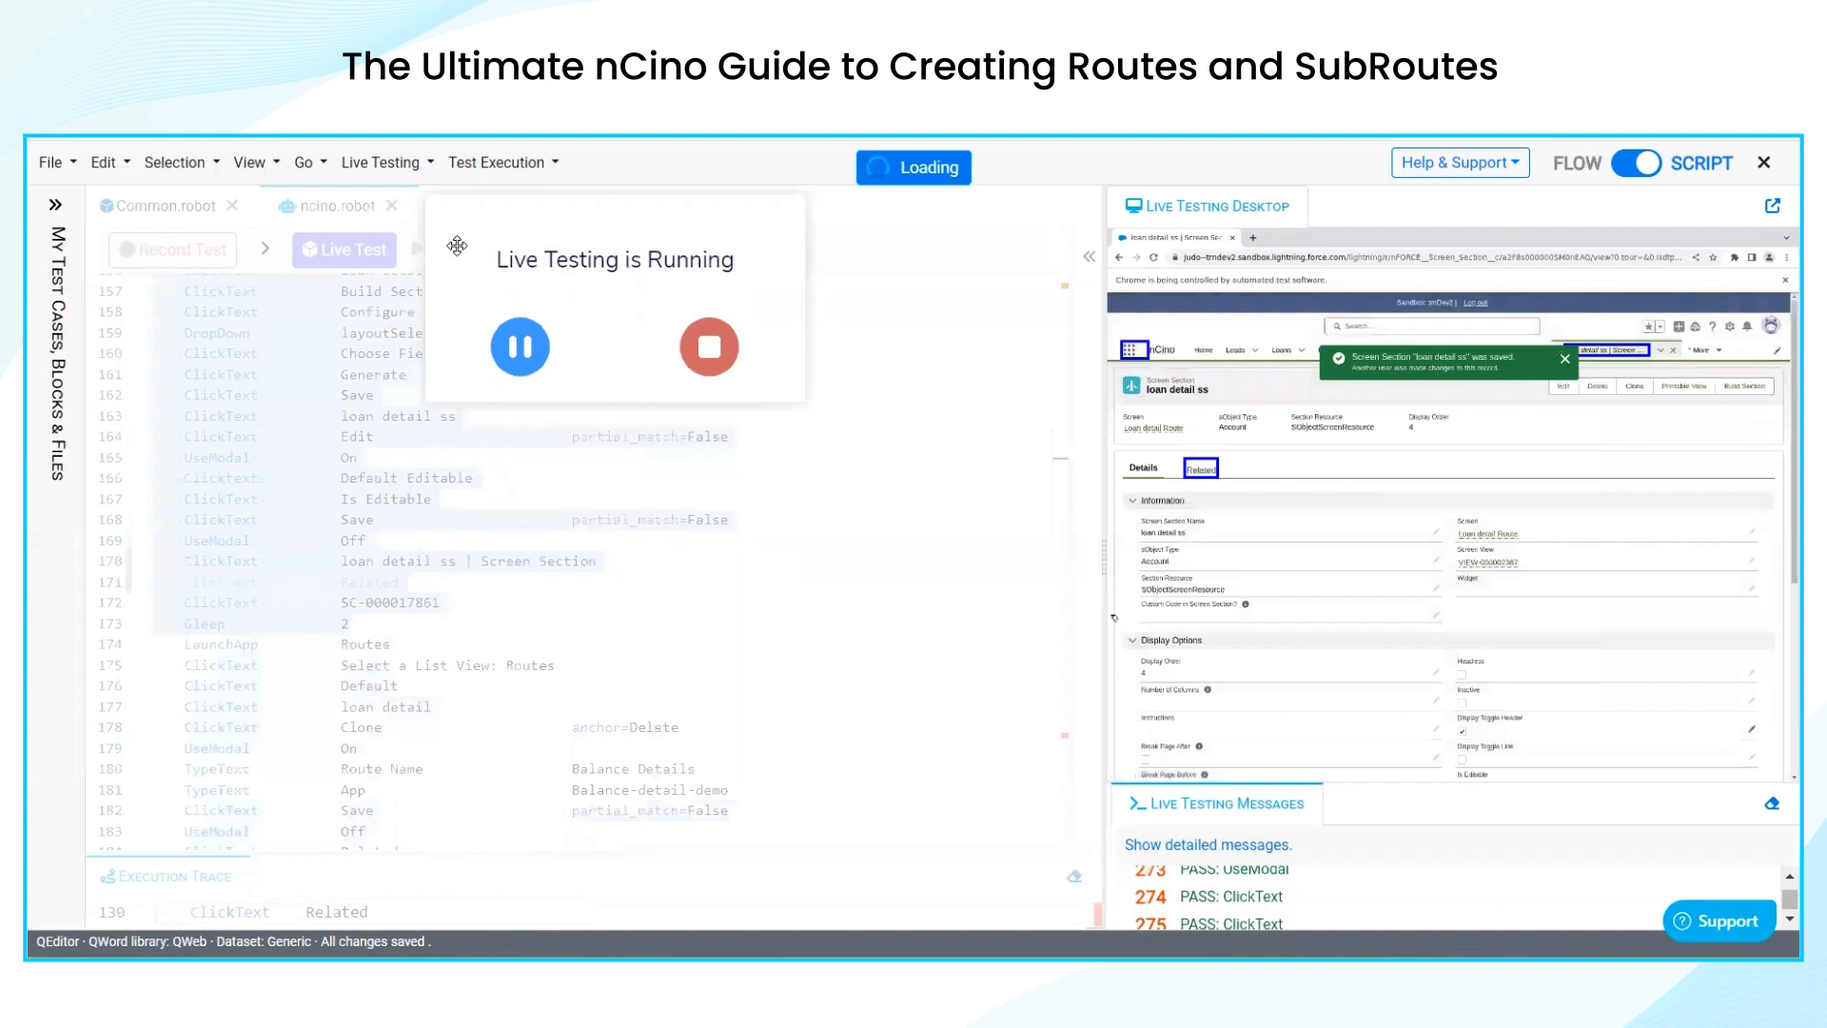
{"action": "left_click", "coordinate": [1203, 468]}
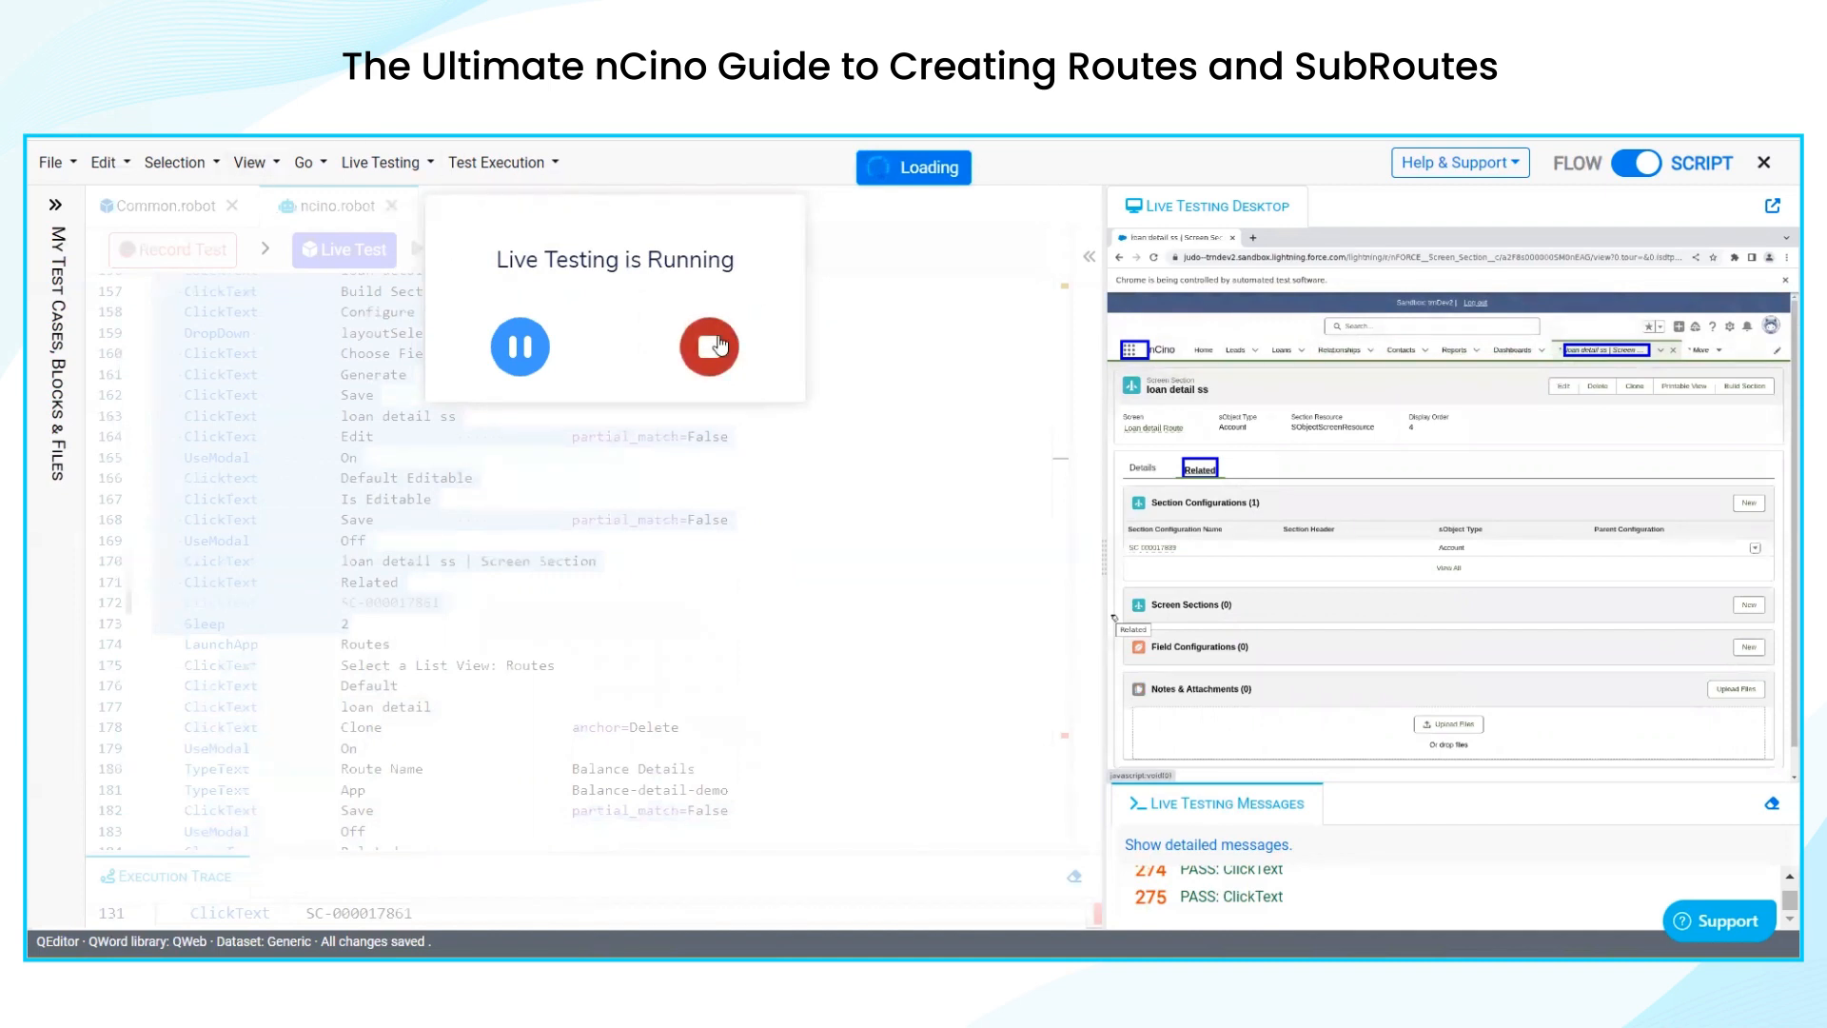
{"action": "left_click", "coordinate": [708, 346]}
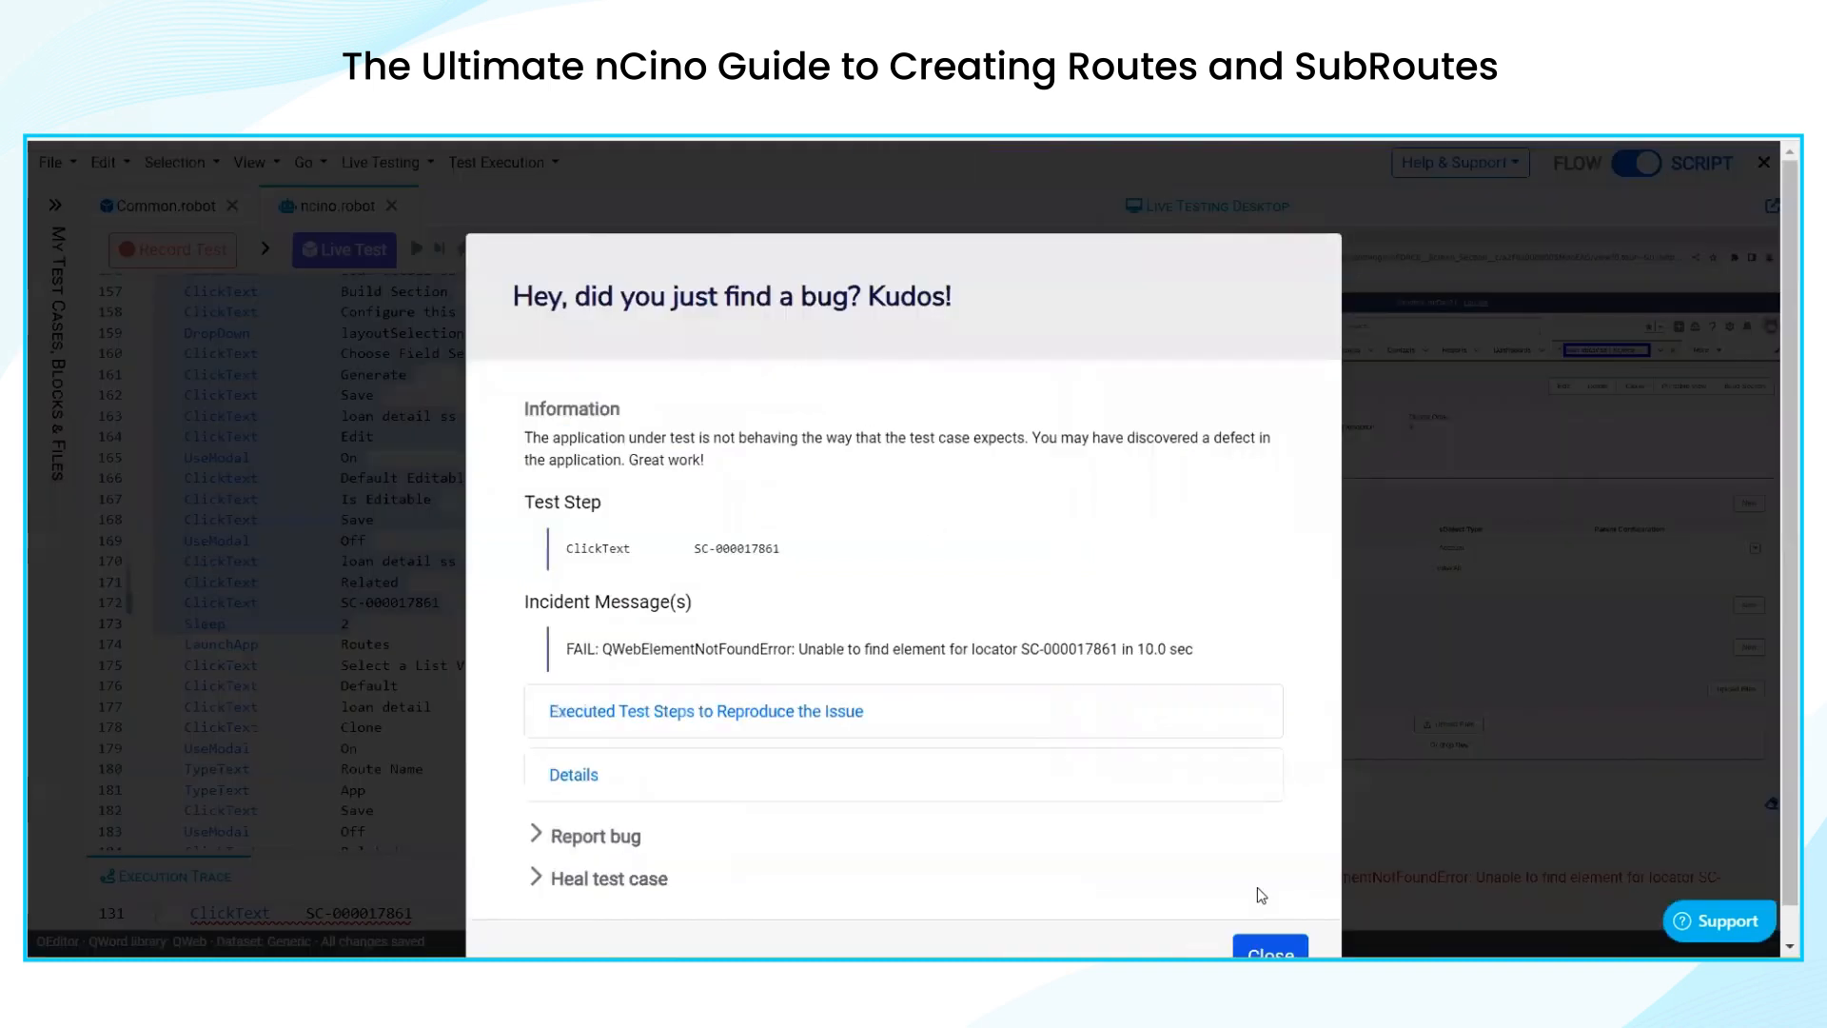
Dismiss the failure report so the existing configuration SC-000017839 remains open
{"action": "left_click", "coordinate": [609, 879]}
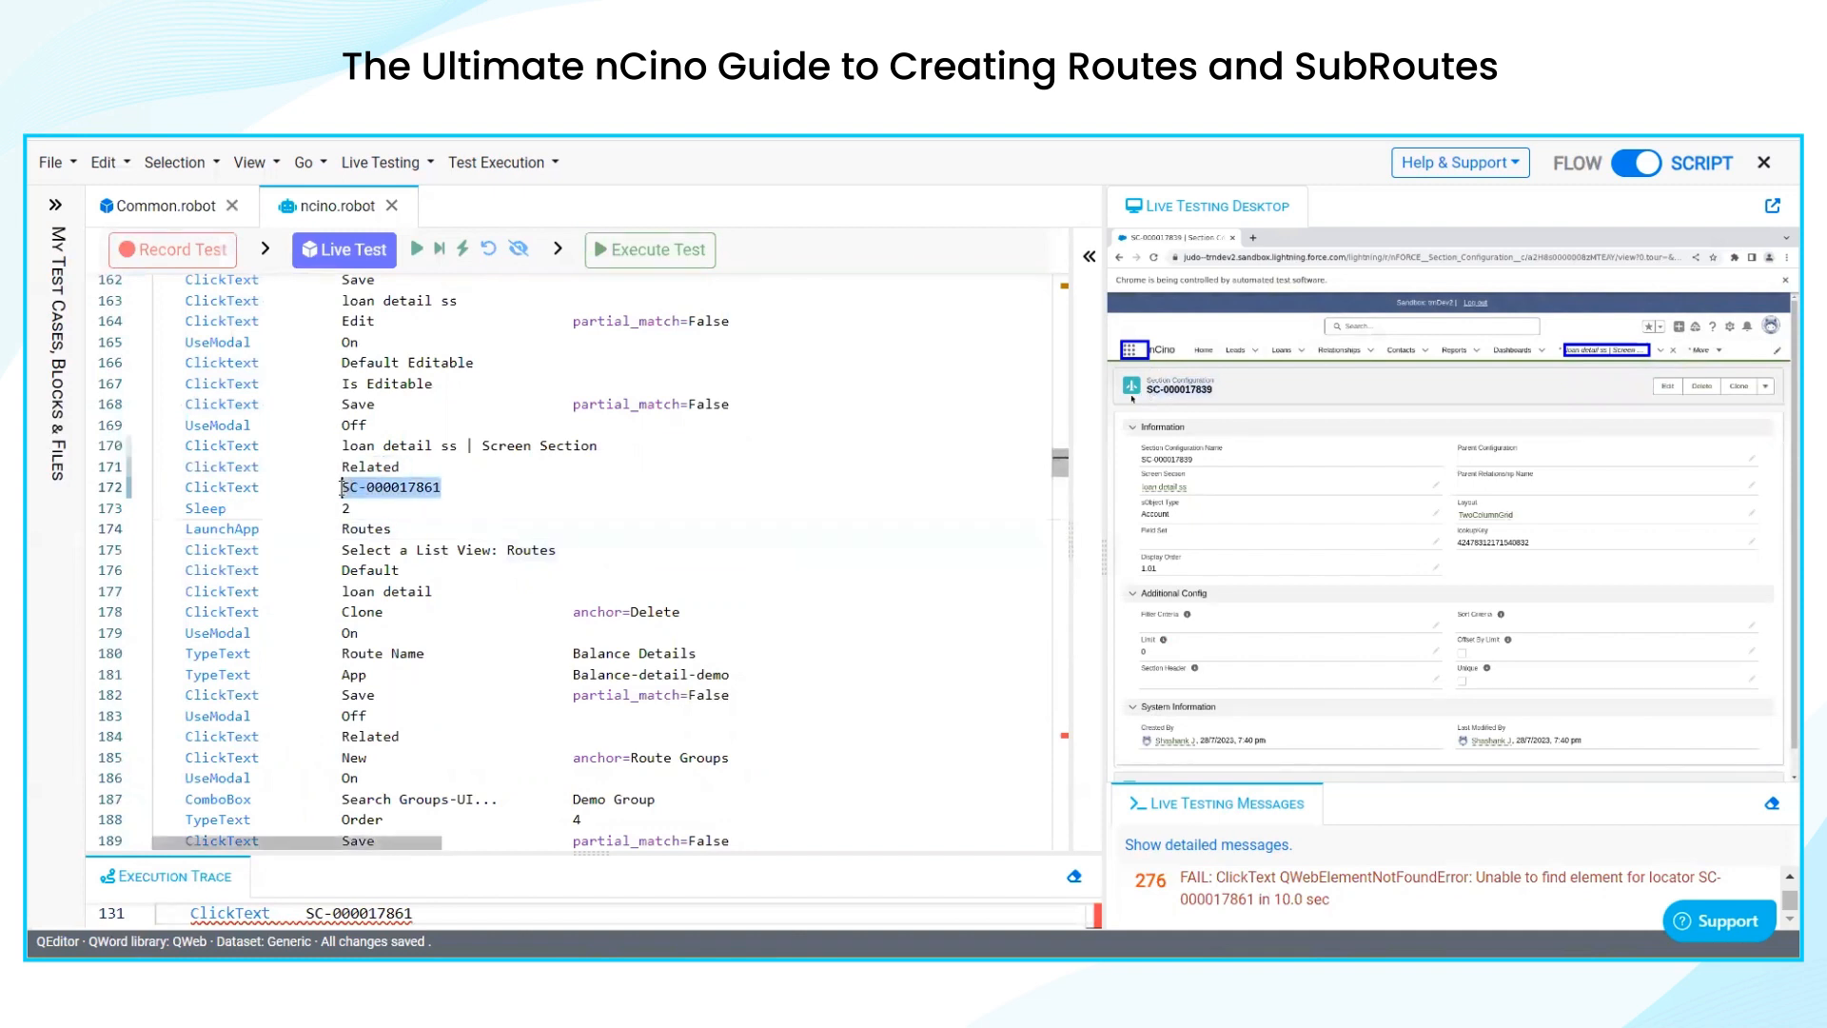
Replace line 172's ID with SC-000017839 and live-test the selected route-cloning steps (lines 174–190)
{"action": "type", "text": "SC-000017839"}
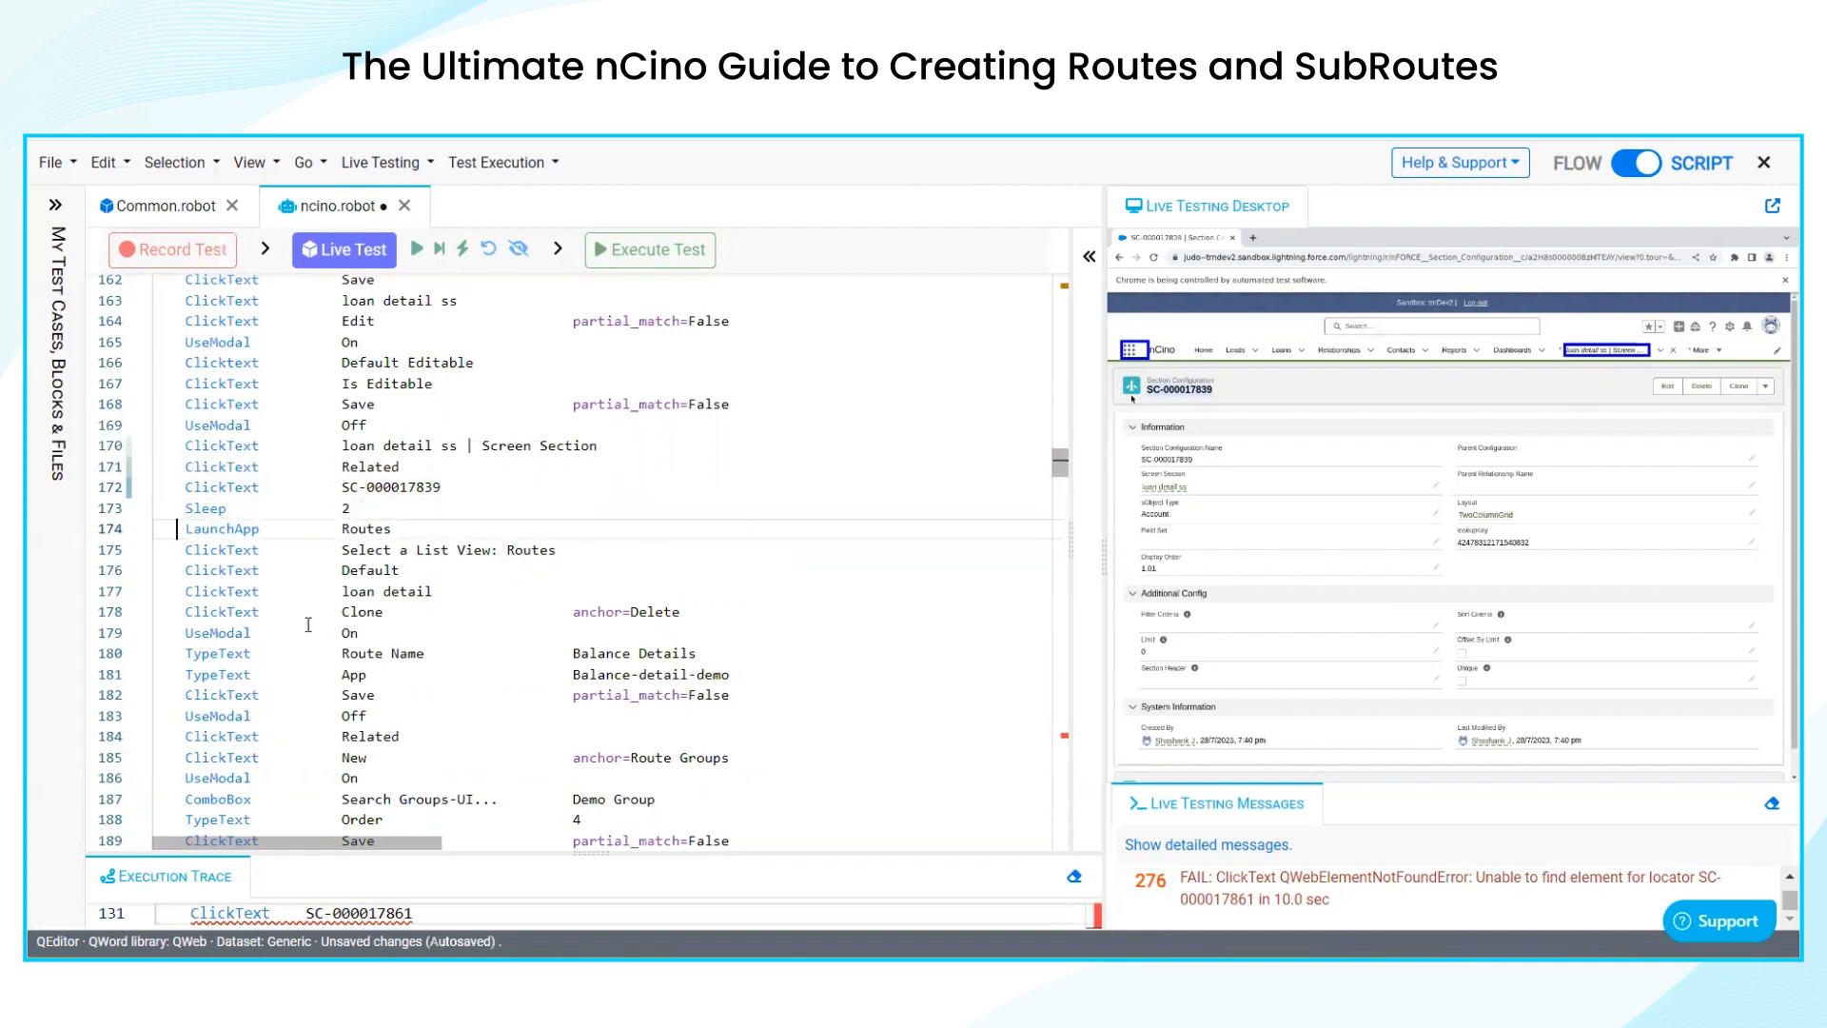
{"action": "scroll", "scroll_direction": "down", "scroll_amount": 3}
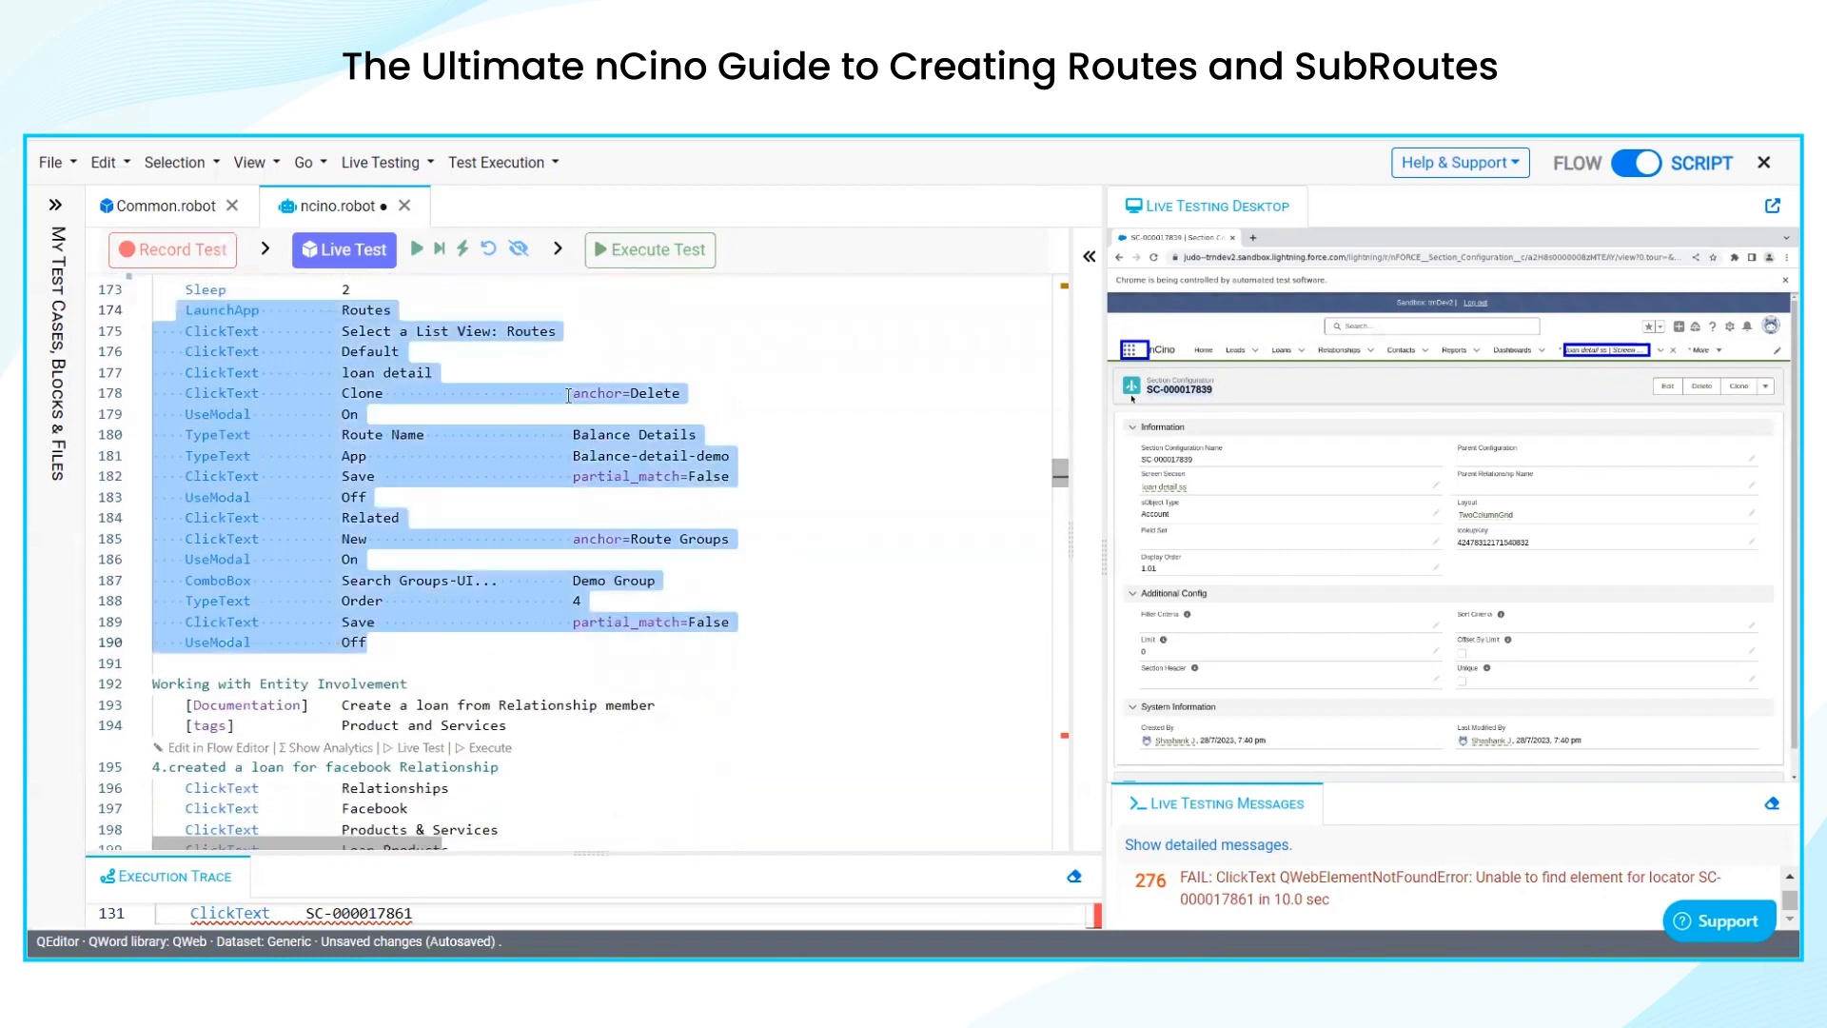
{"action": "mouse_move", "coordinate": [463, 252]}
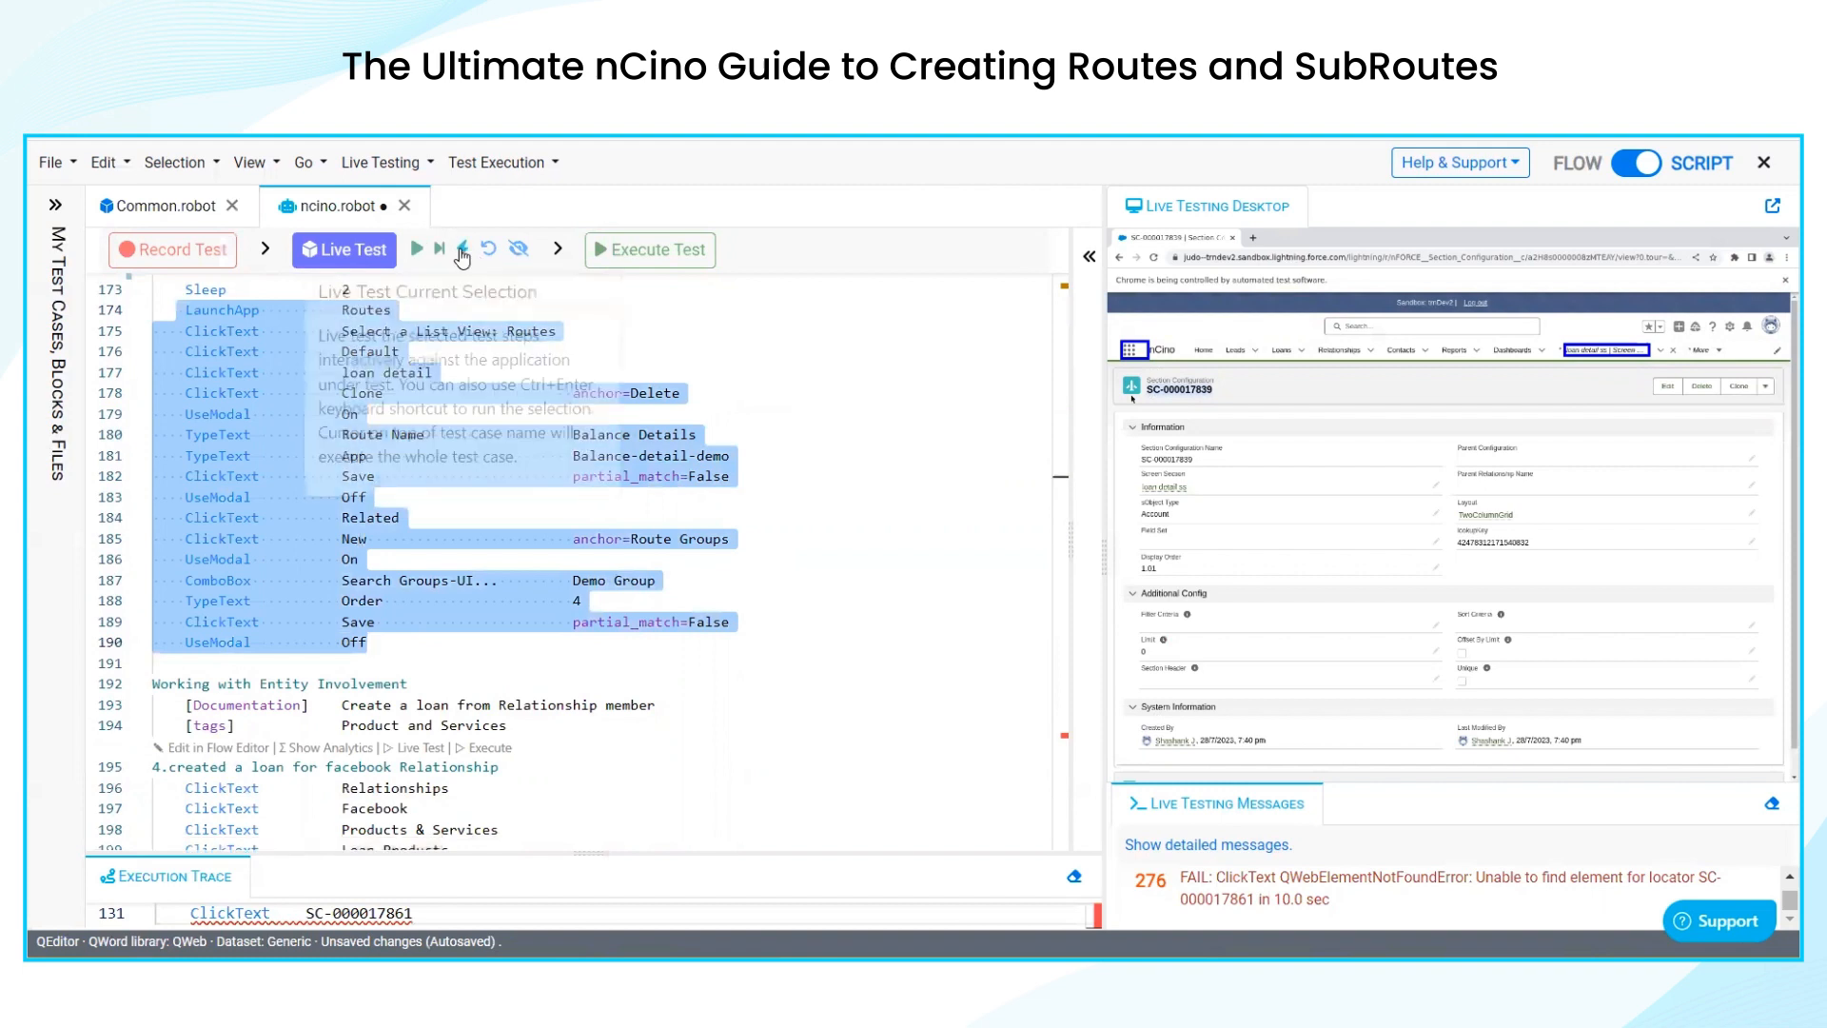
{"action": "left_click", "coordinate": [460, 250]}
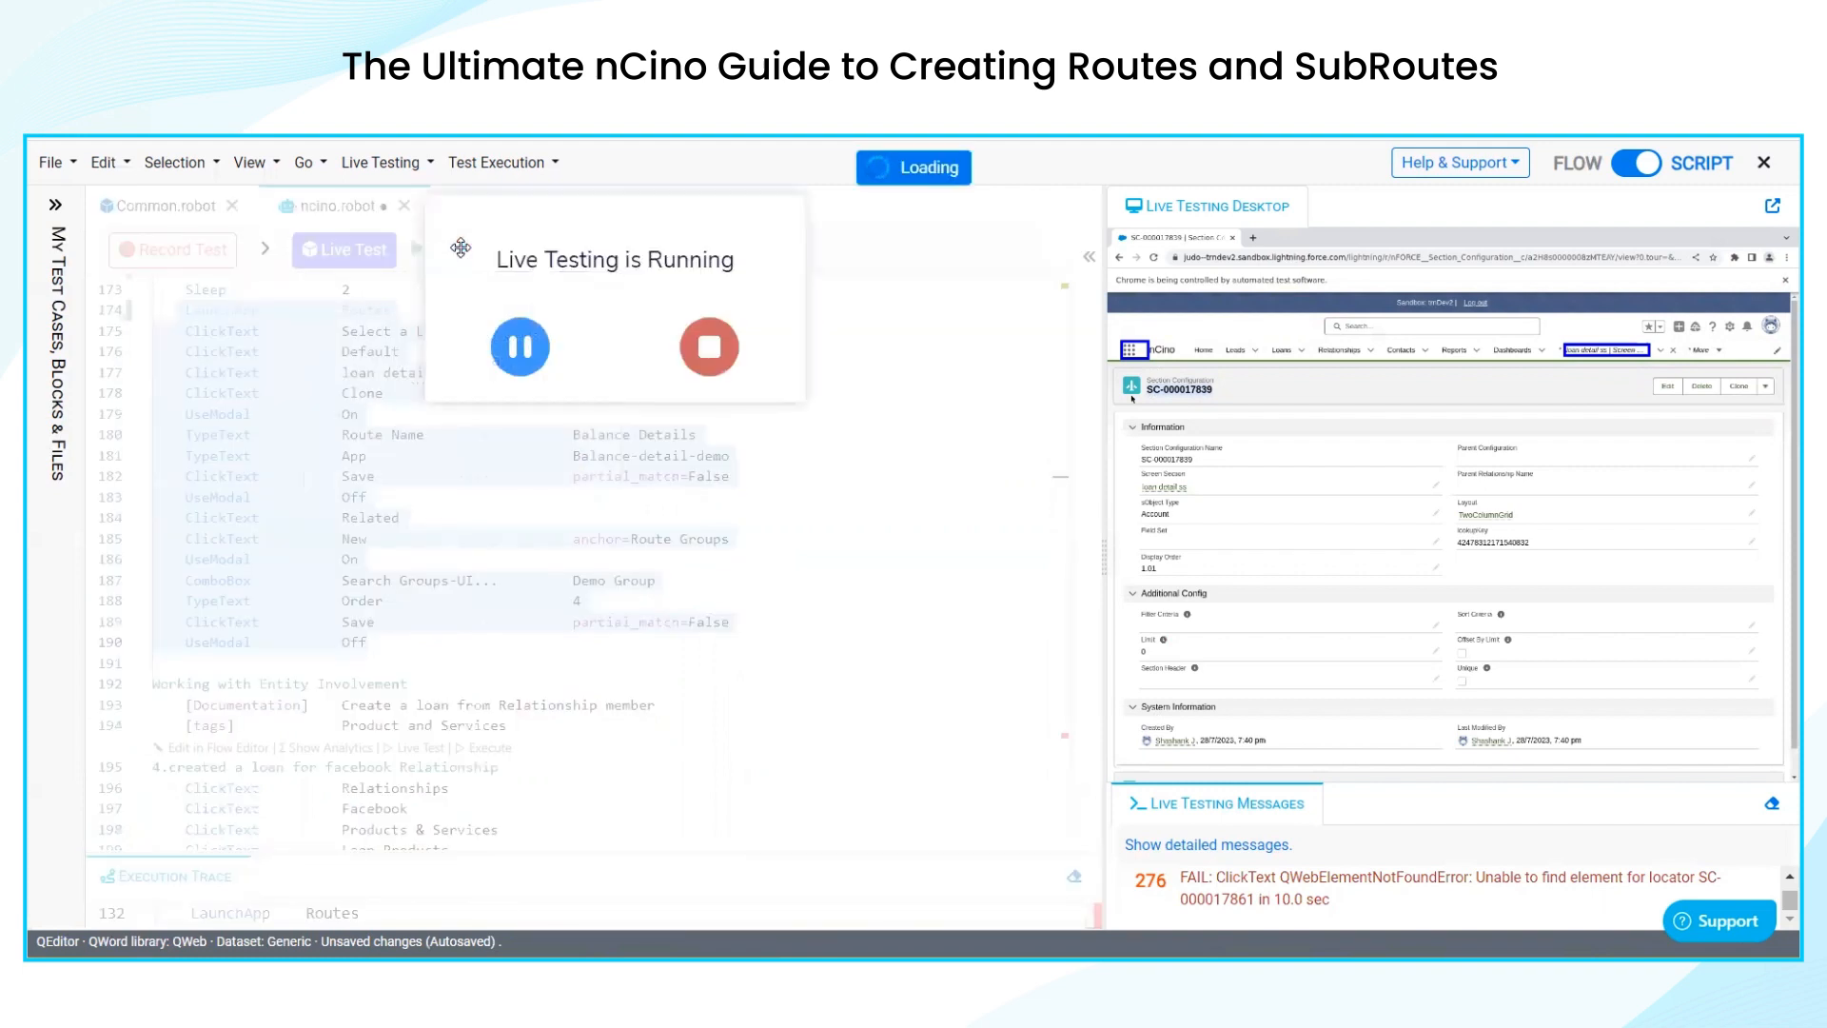
{"action": "left_click", "coordinate": [1131, 350]}
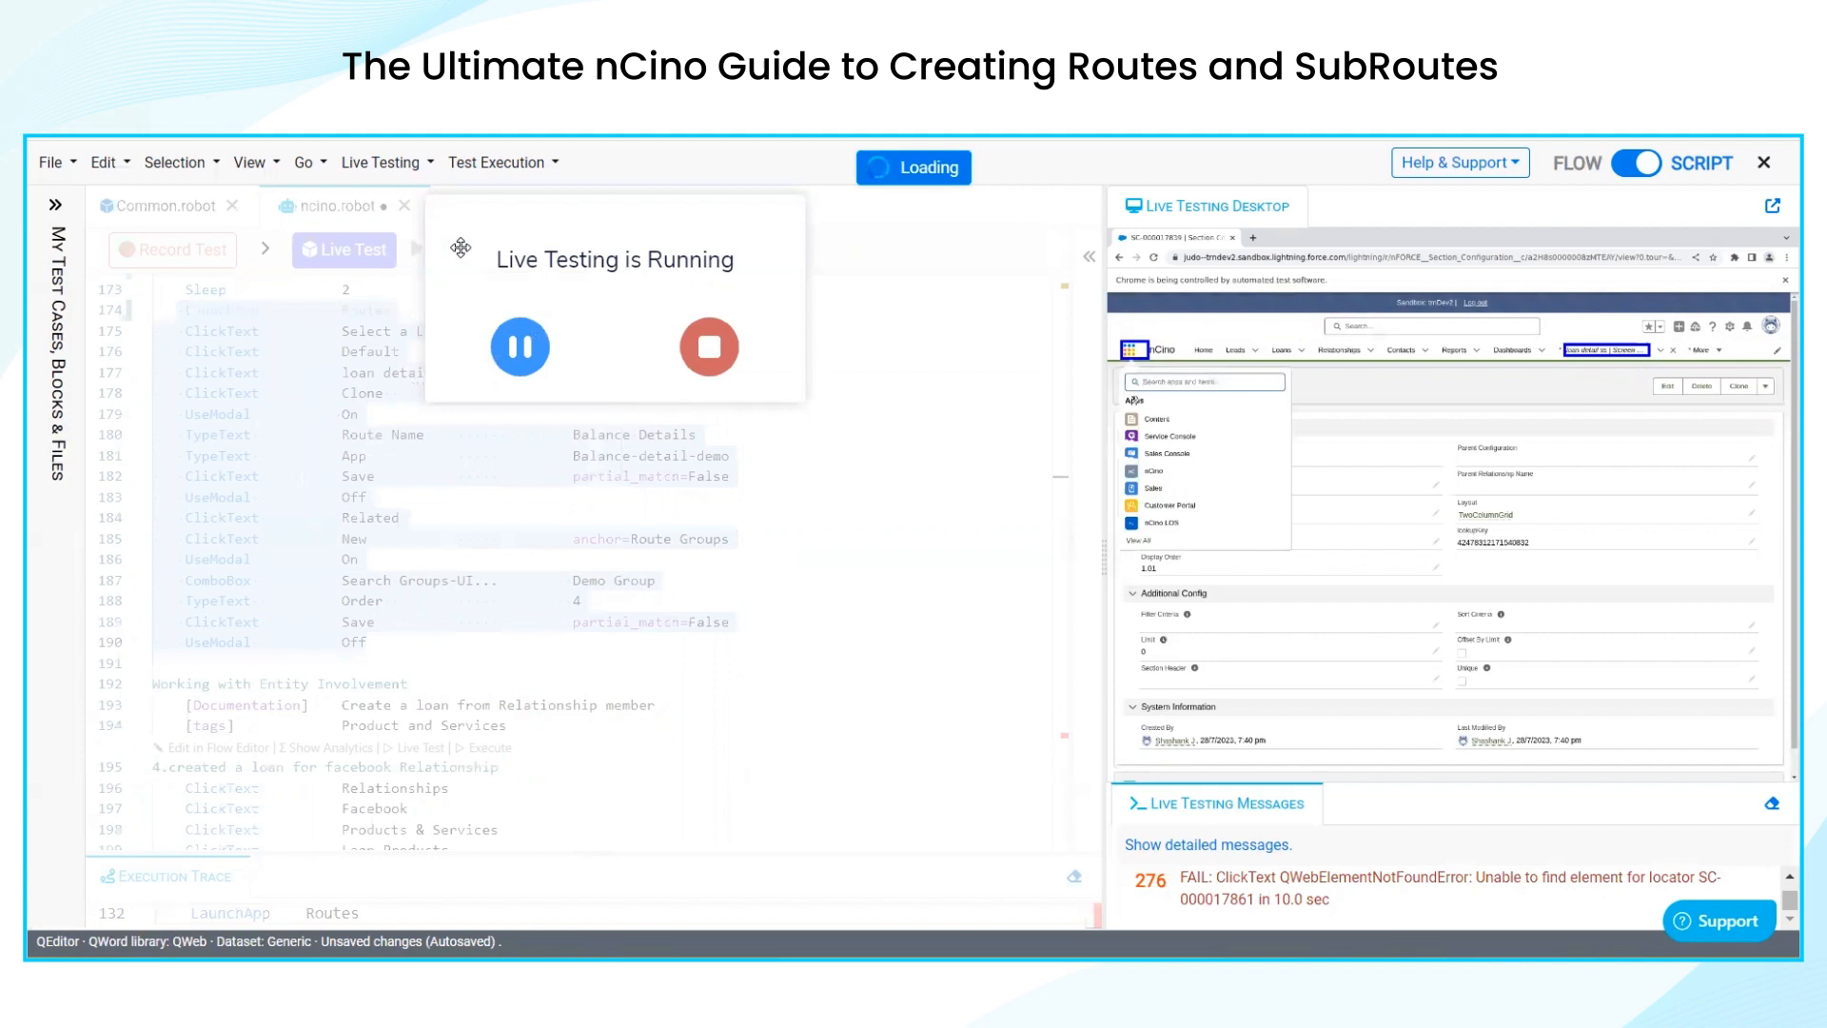